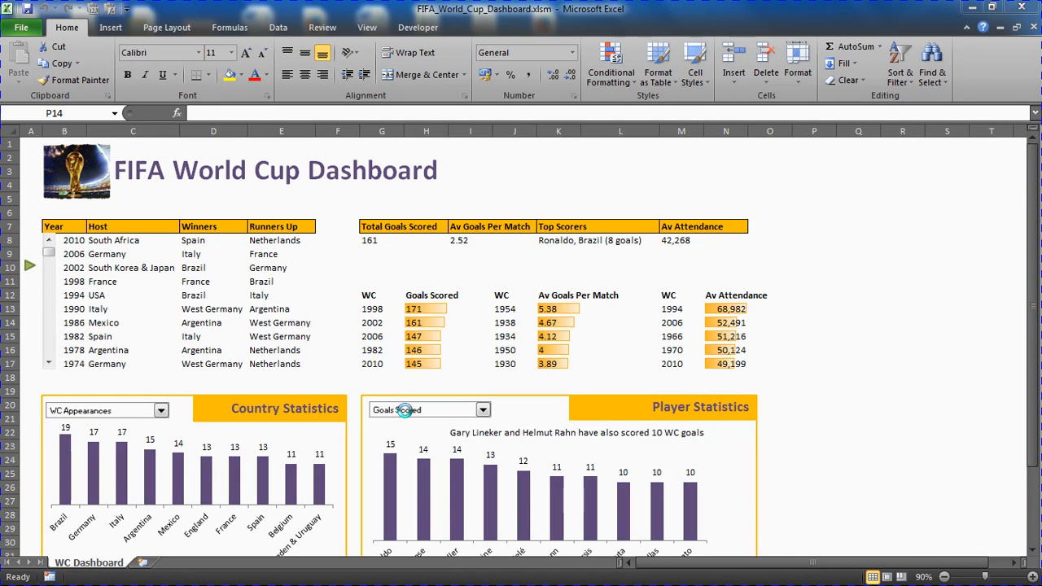
mouse_move(910, 212)
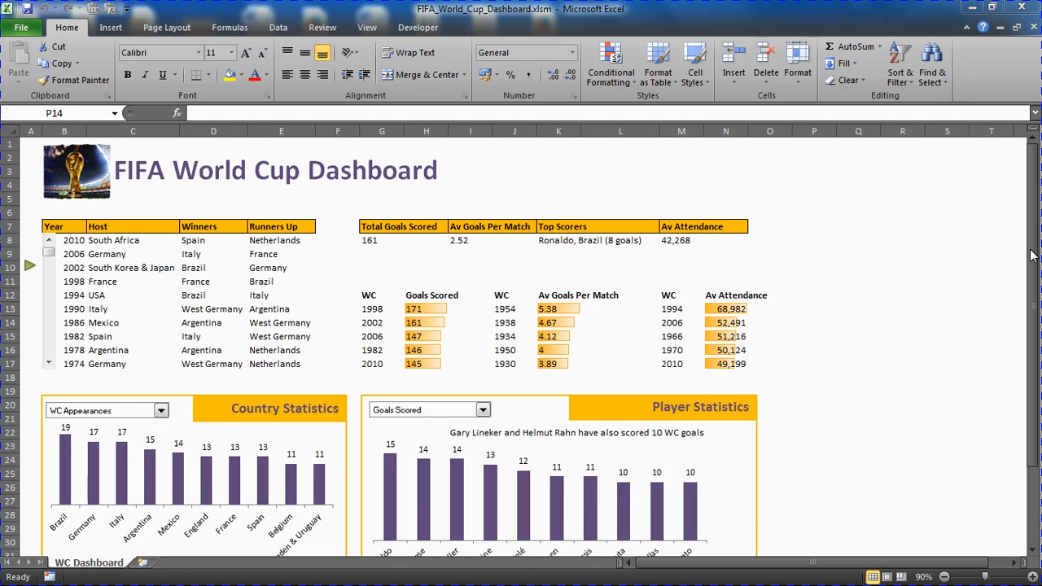
mouse_move(612, 247)
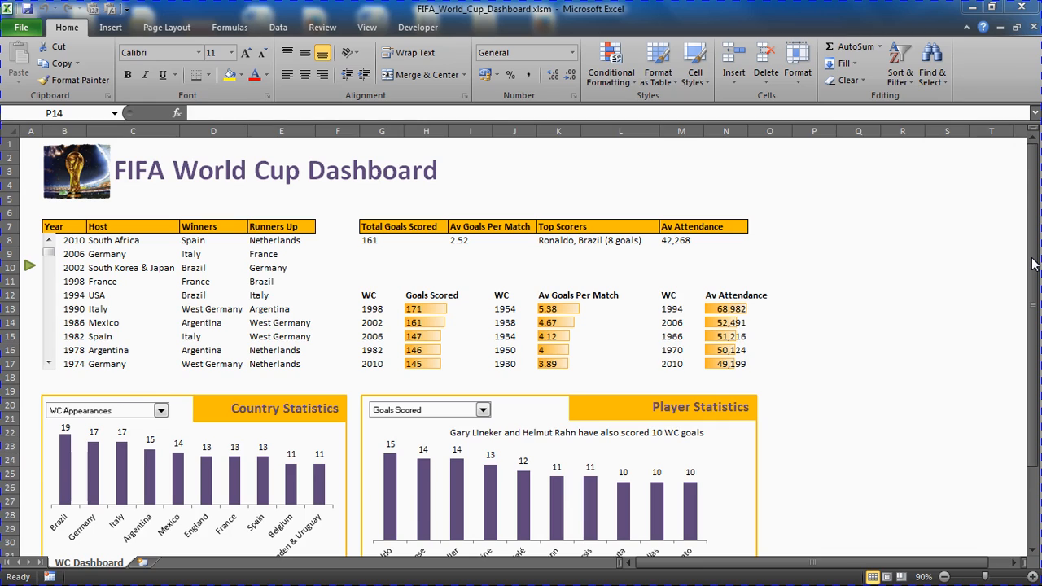
- Scroll the Year/Host results list so 1990 Italy is the top row
left_click(814, 322)
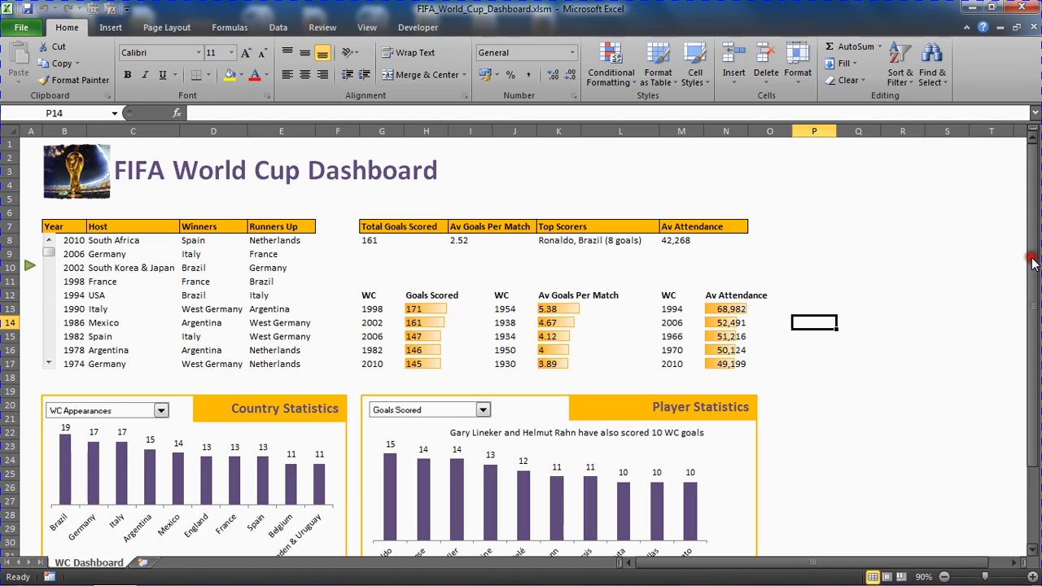
mouse_move(671, 277)
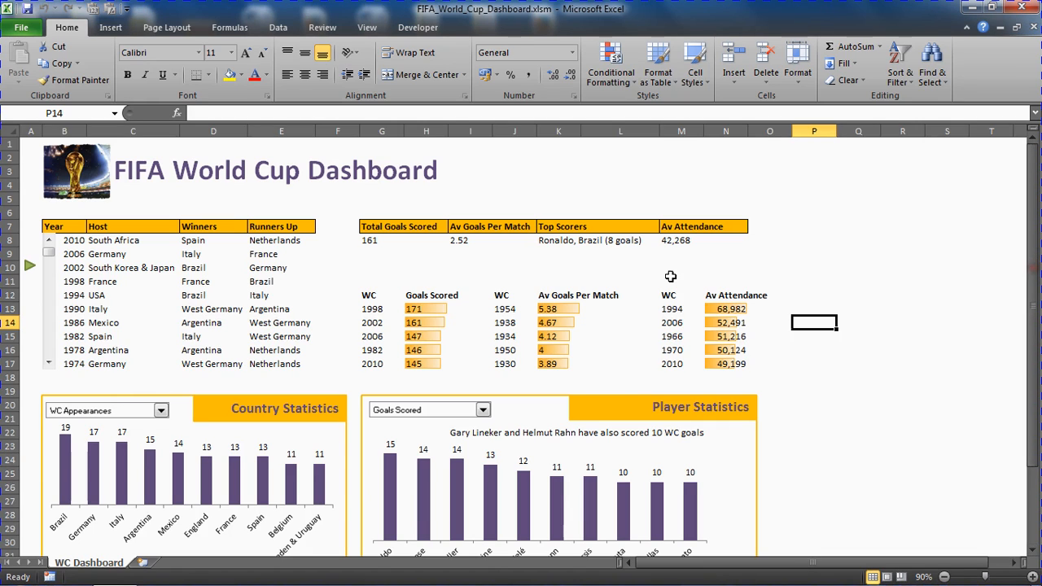
mouse_move(51, 264)
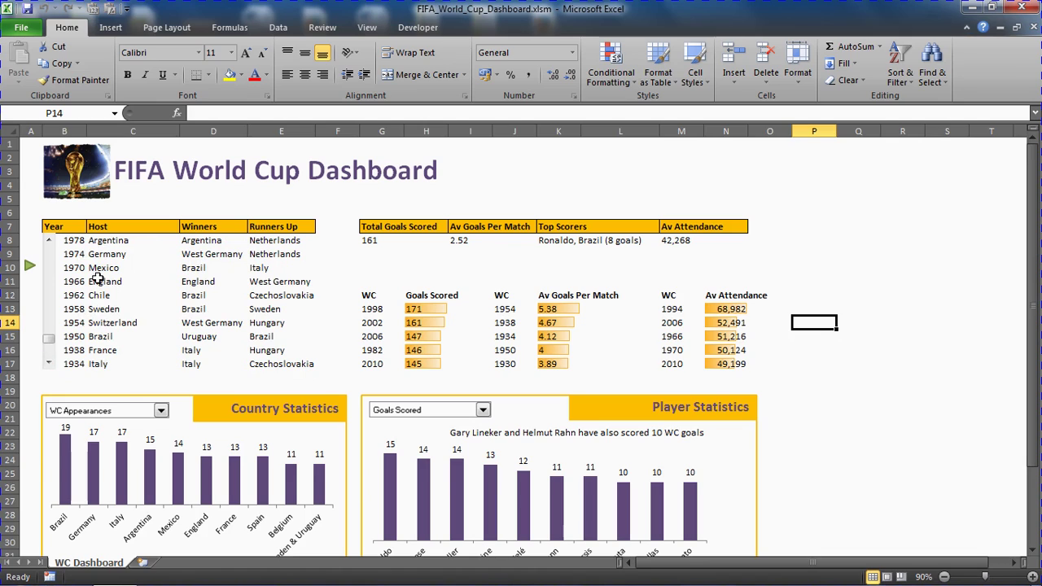
mouse_move(186, 254)
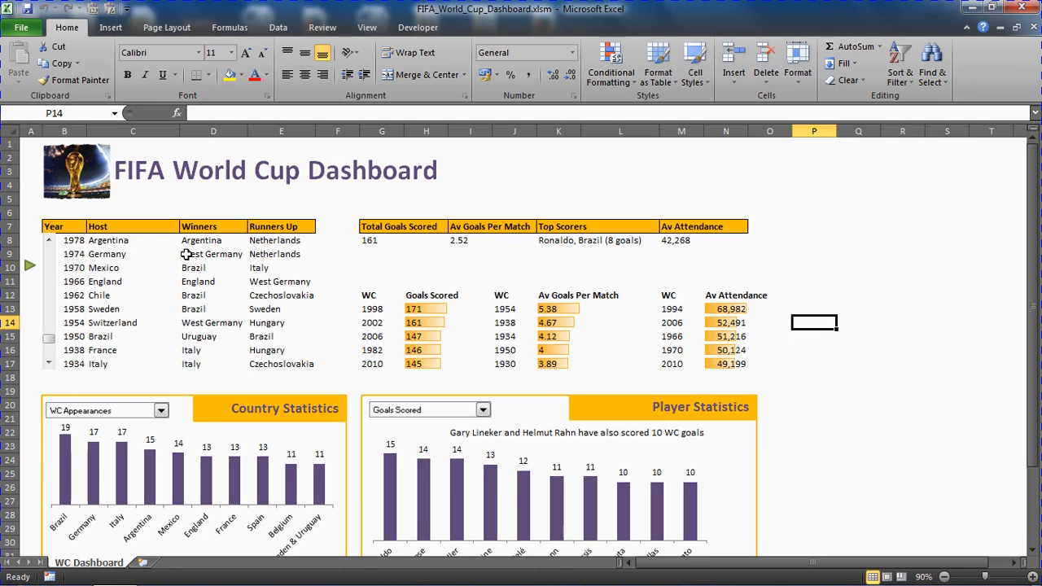
mouse_move(160, 332)
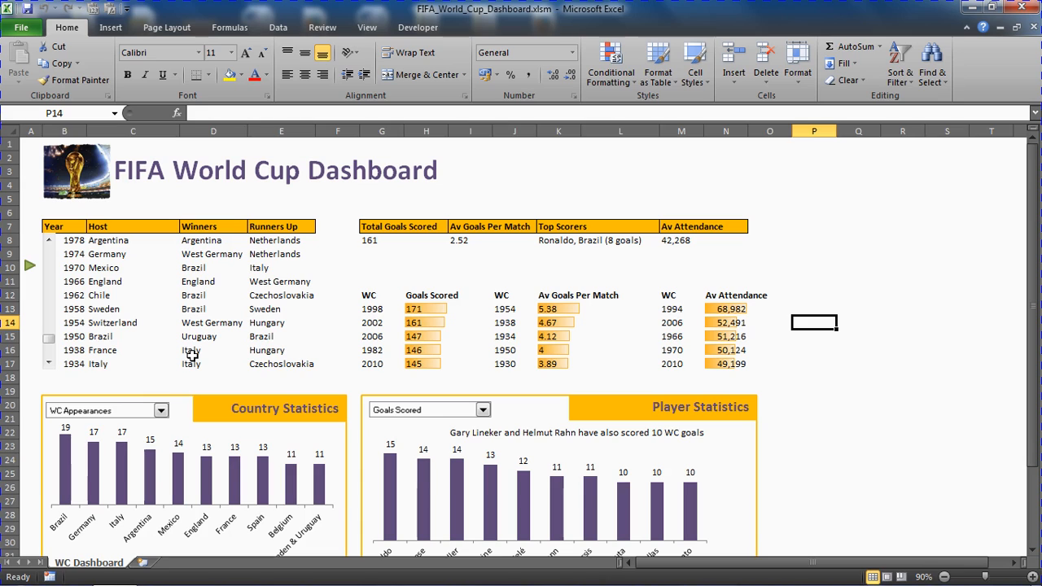
mouse_move(50, 356)
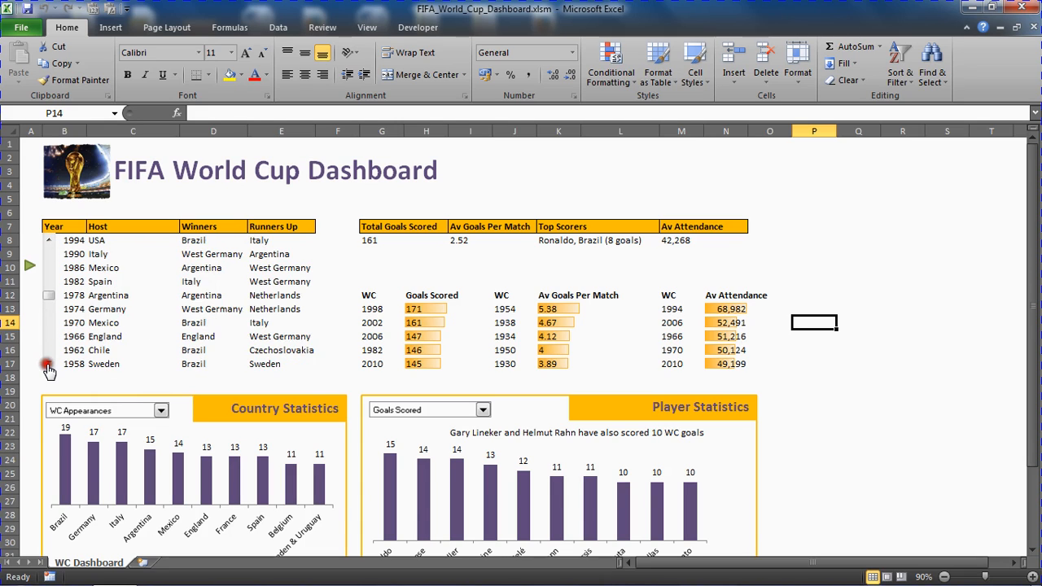
left_click(47, 366)
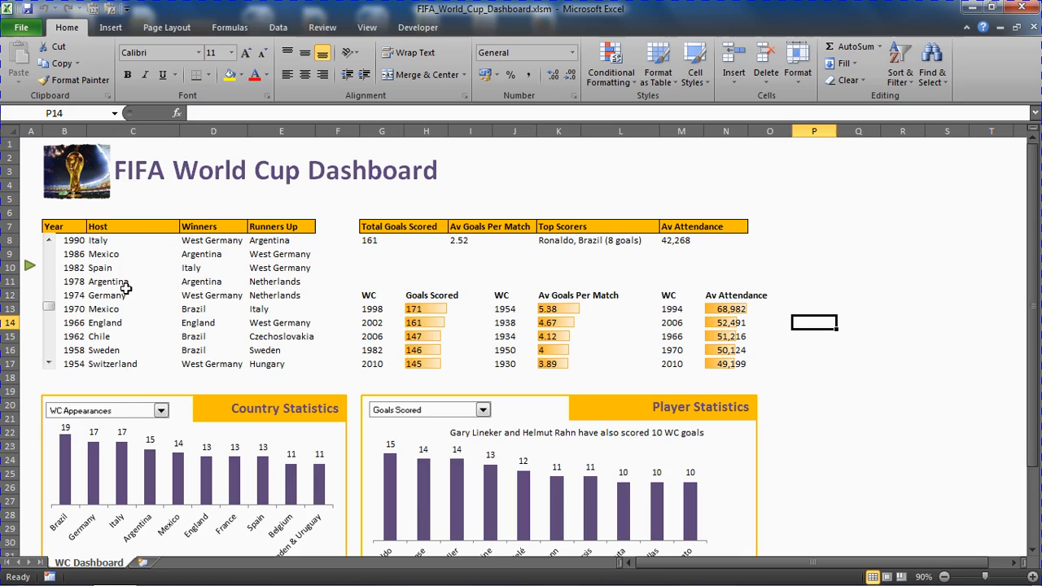
left_click(117, 295)
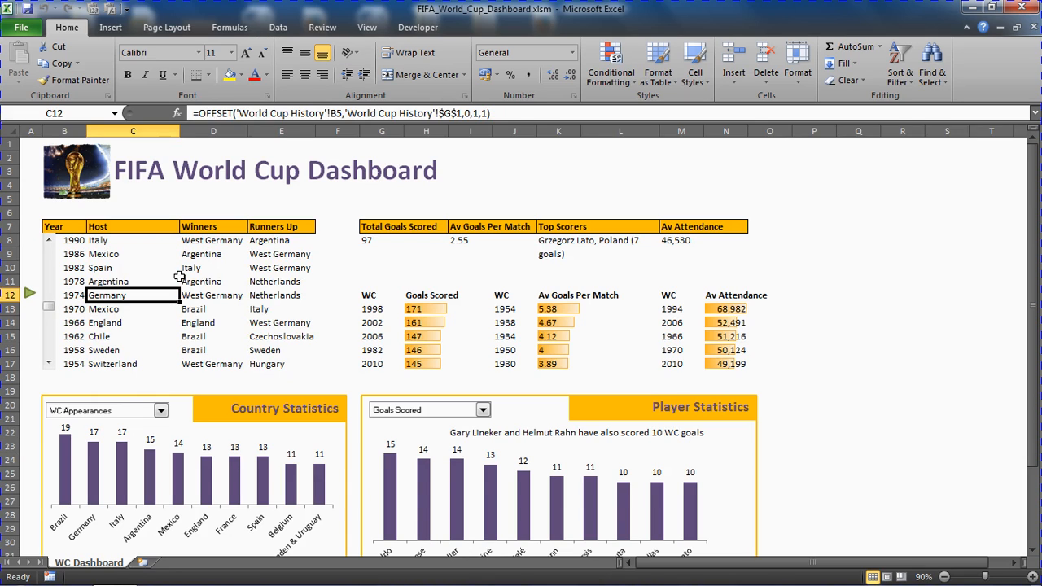
mouse_move(498, 251)
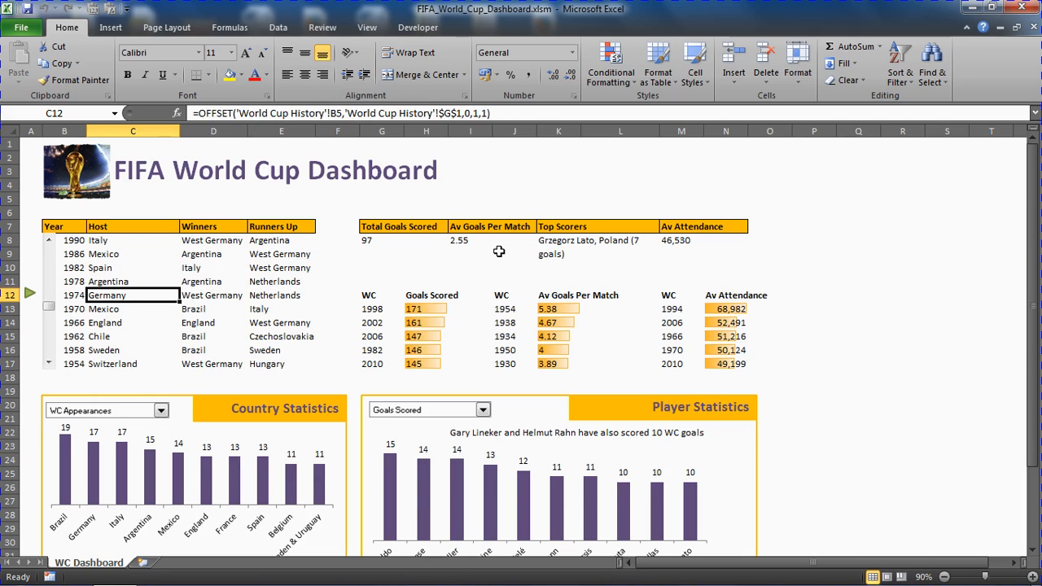
mouse_move(365, 263)
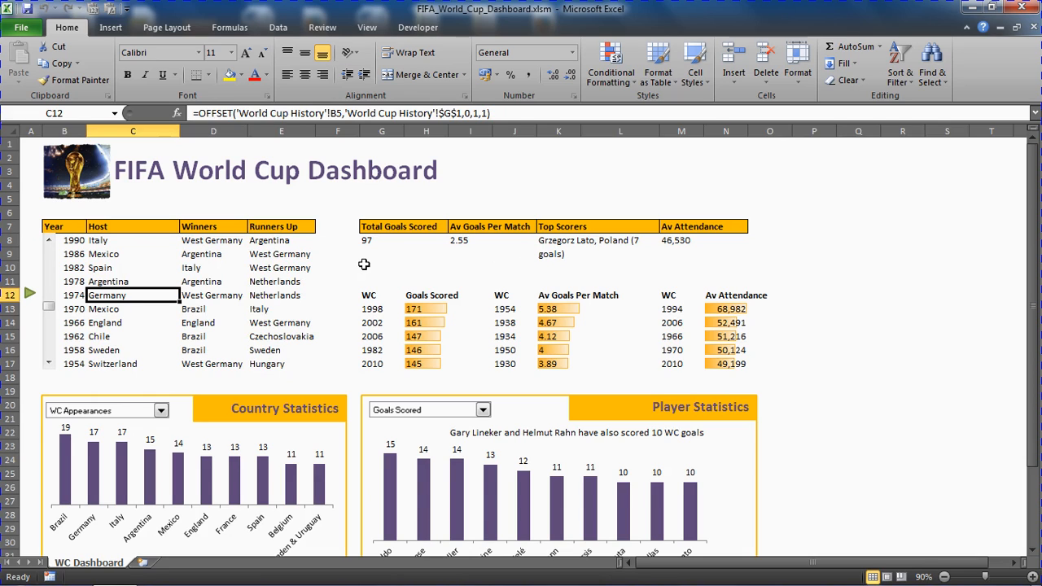
mouse_move(287, 290)
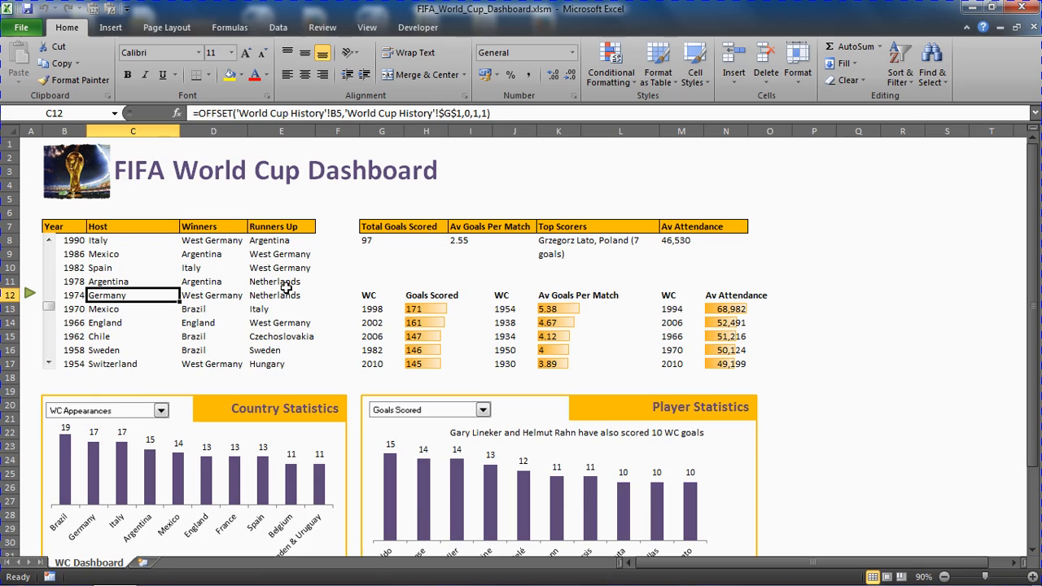
mouse_move(447, 254)
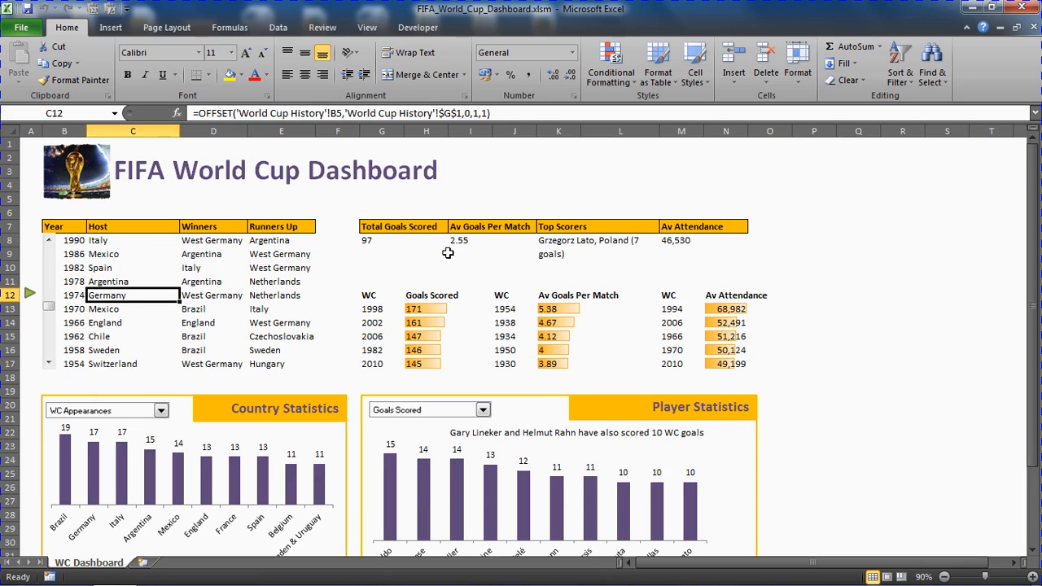
mouse_move(598, 245)
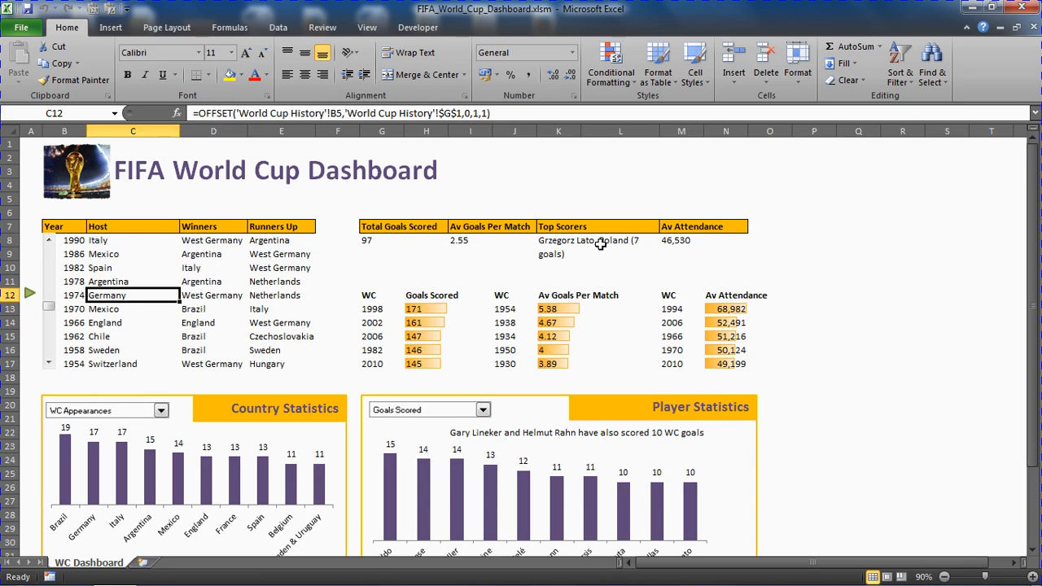
mouse_move(579, 250)
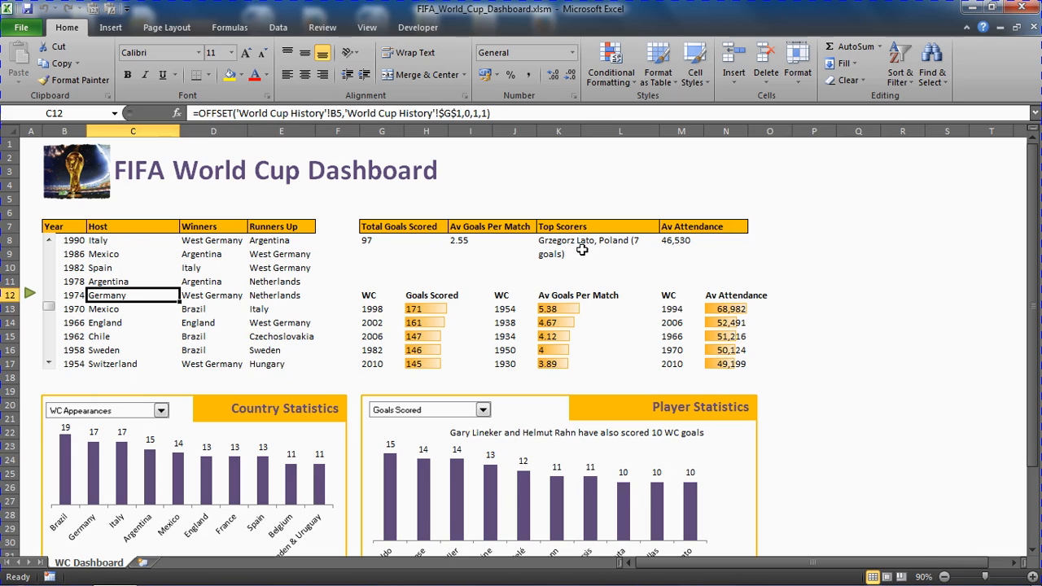
mouse_move(562, 256)
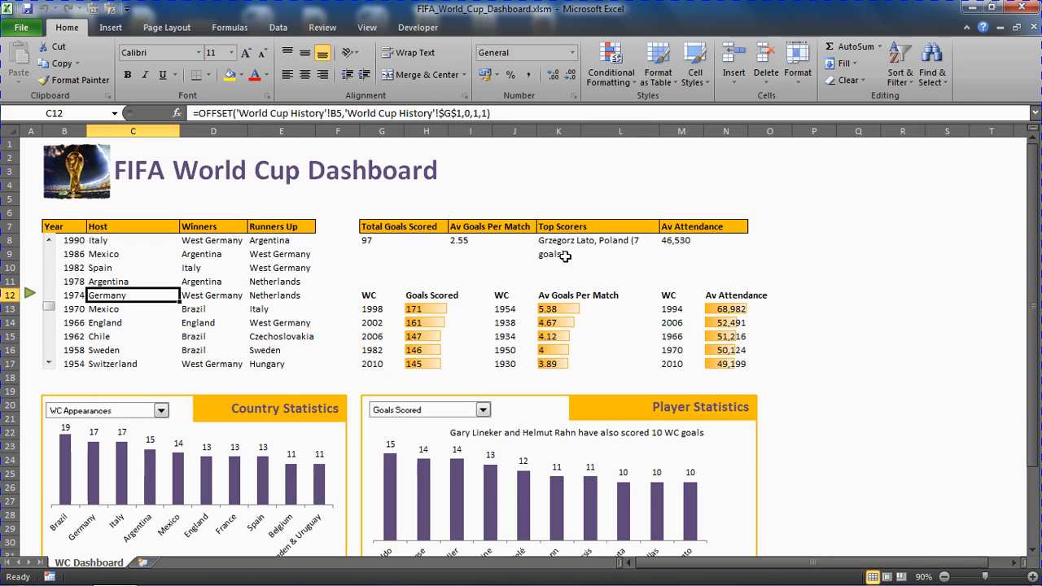
mouse_move(110, 254)
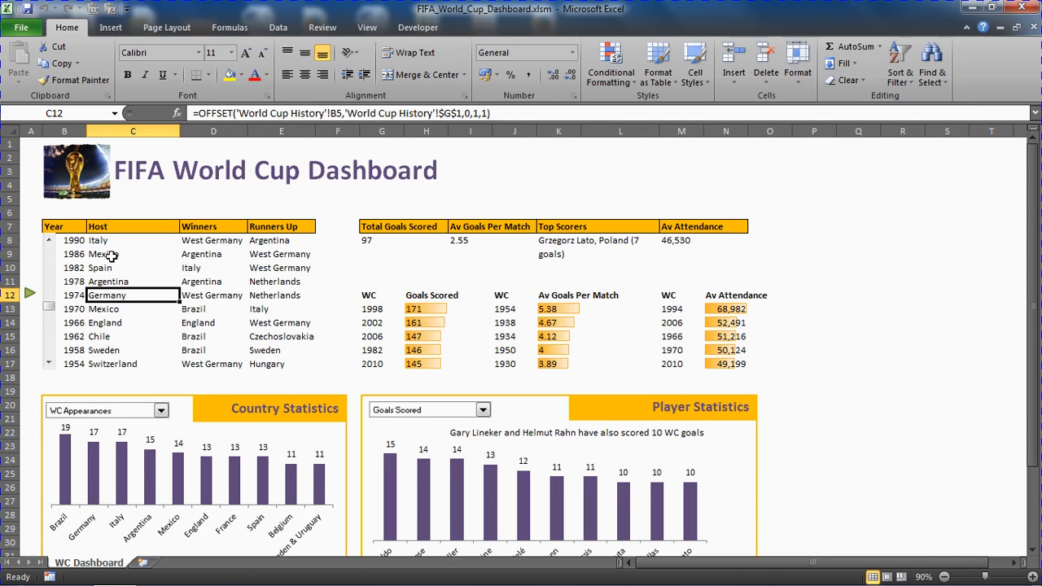
left_click(130, 254)
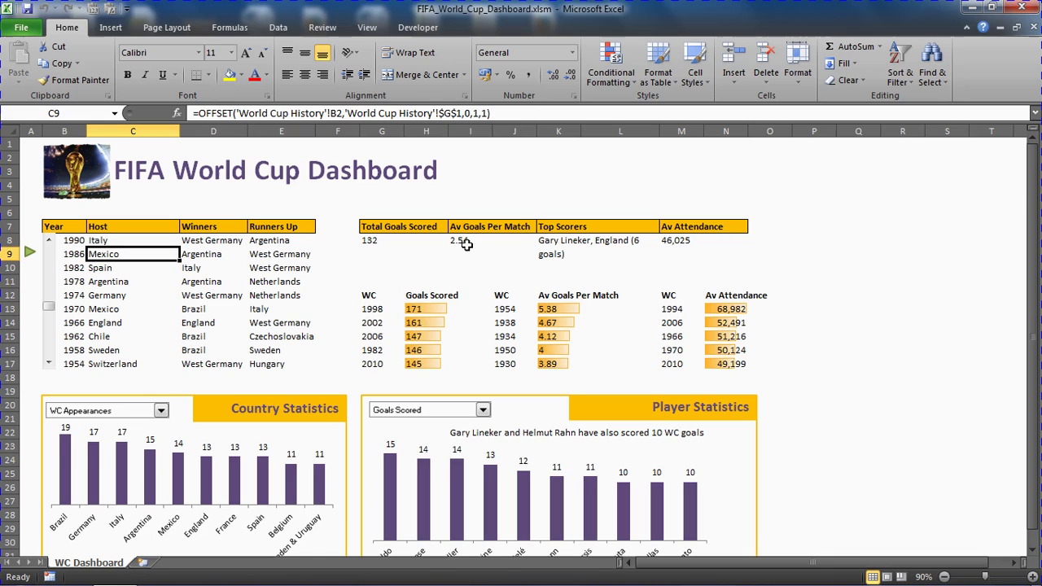
mouse_move(243, 270)
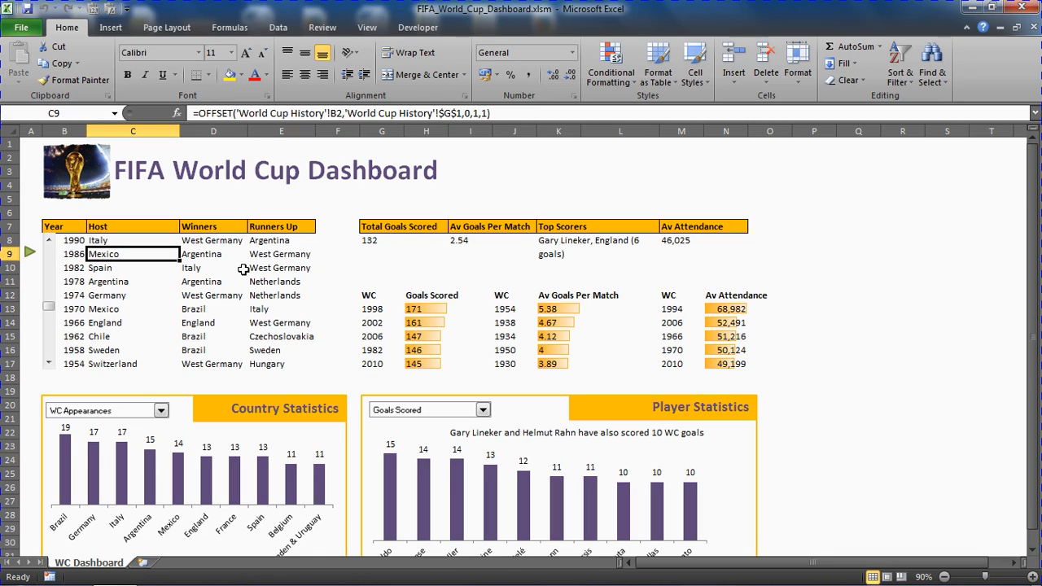
mouse_move(299, 270)
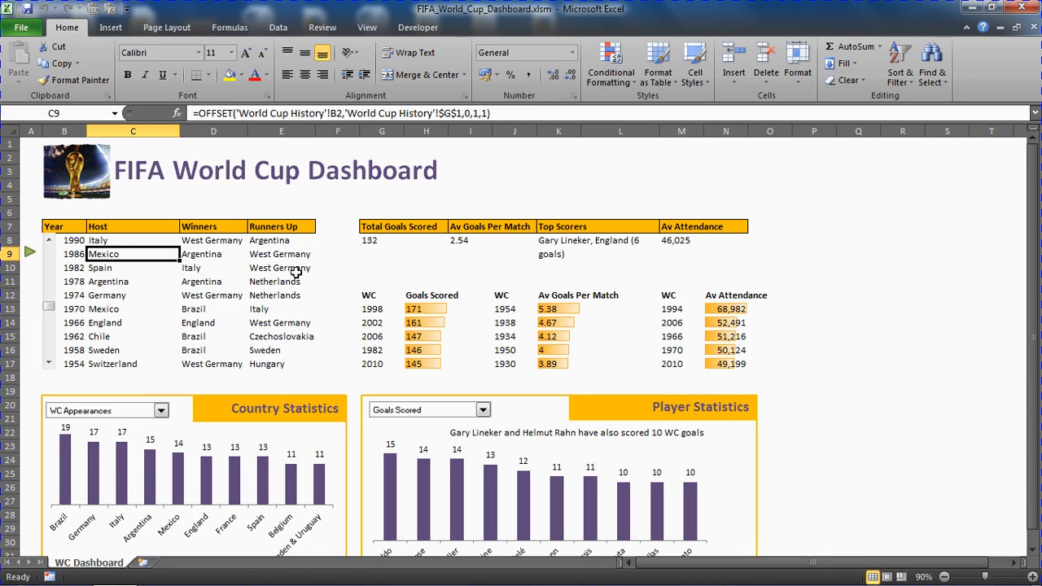
mouse_move(589, 252)
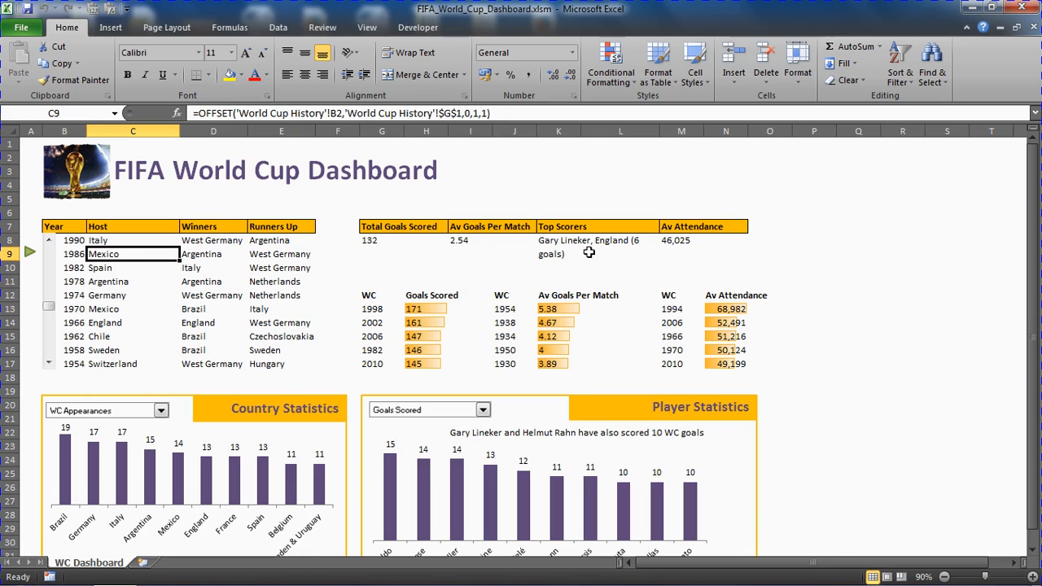
mouse_move(578, 245)
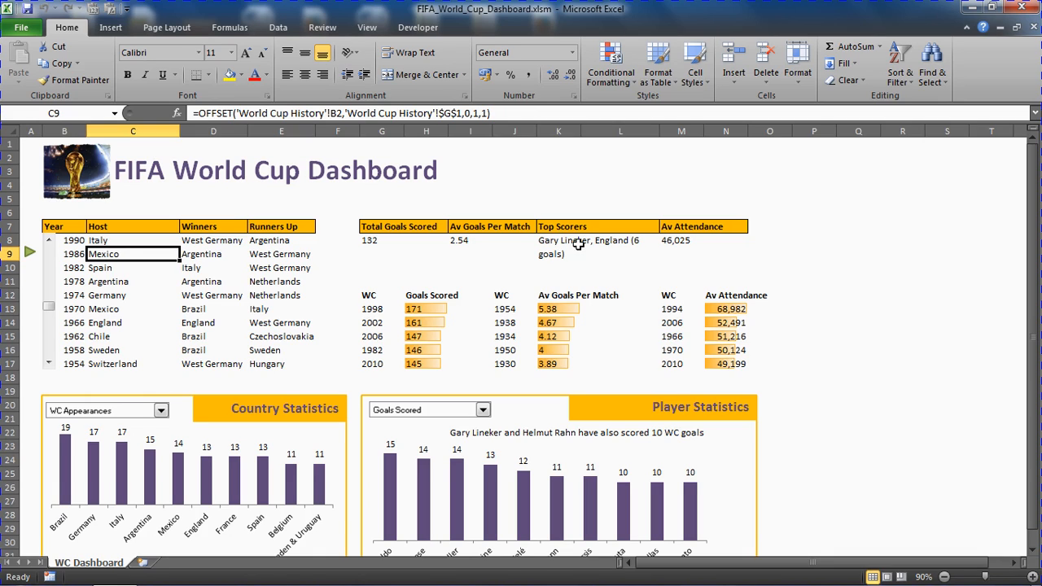
mouse_move(137, 290)
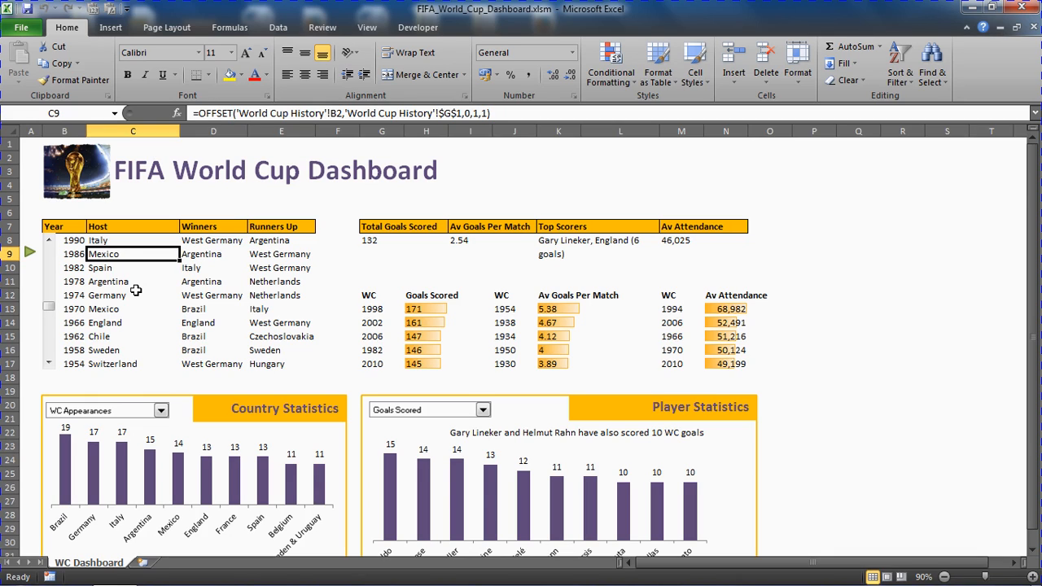
mouse_move(30, 254)
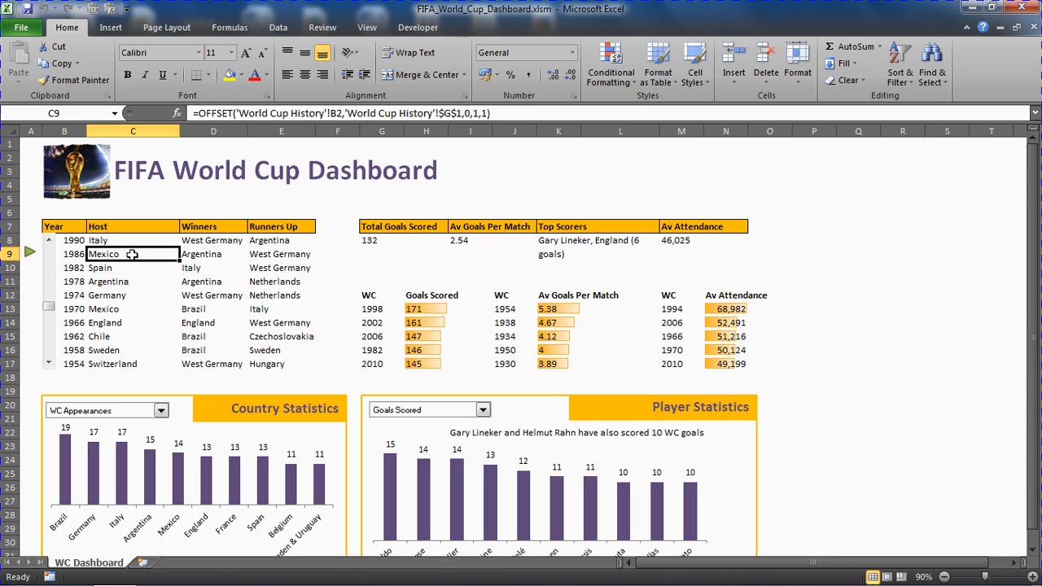
mouse_move(544, 270)
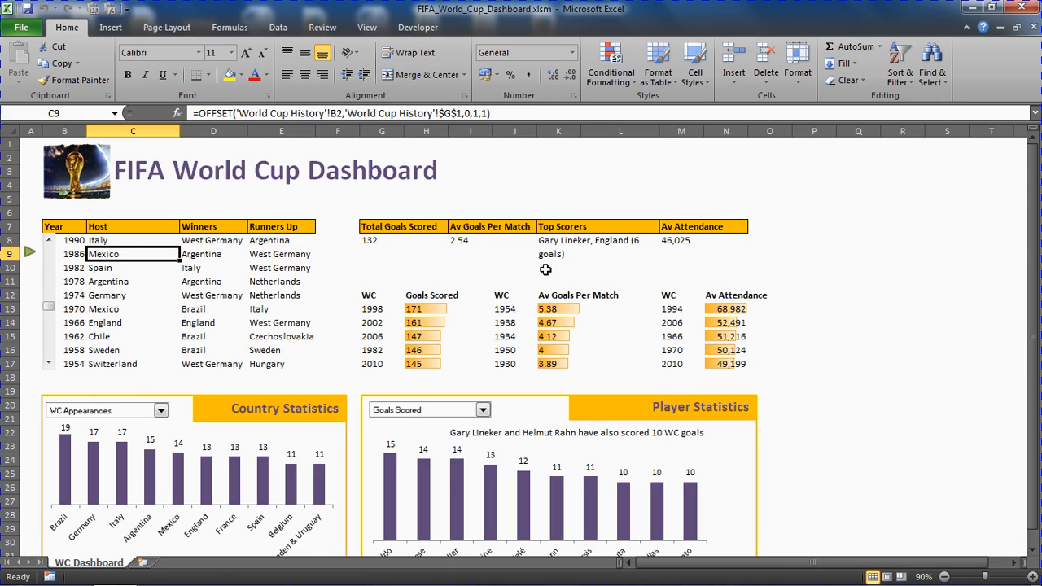
mouse_move(534, 267)
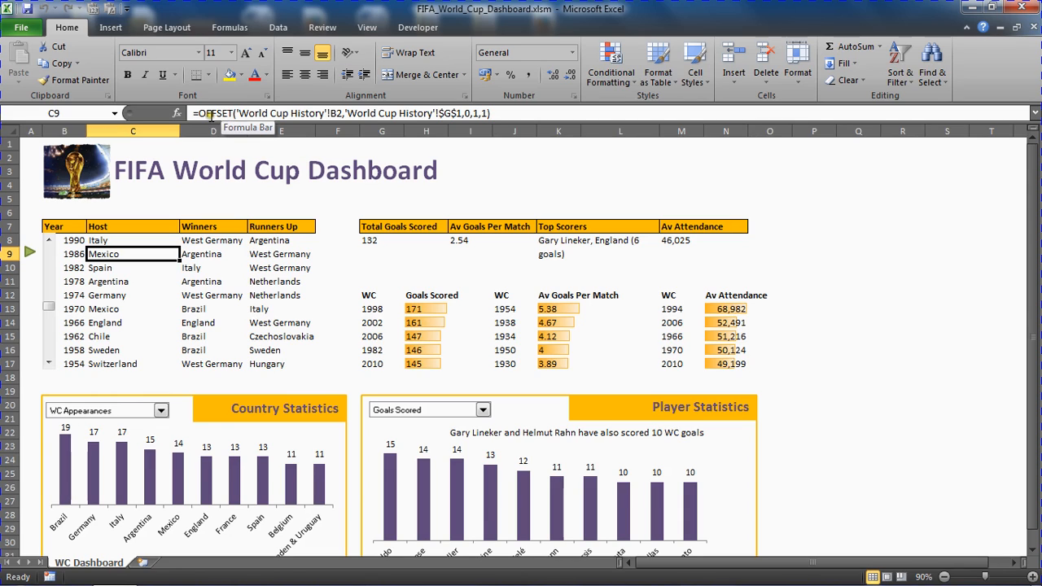
mouse_move(153, 286)
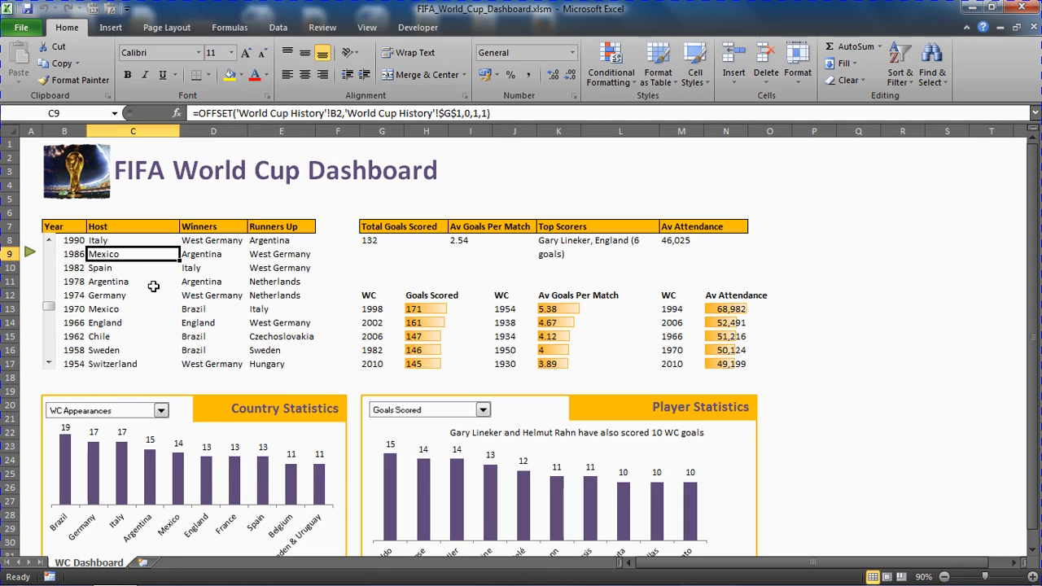
mouse_move(148, 289)
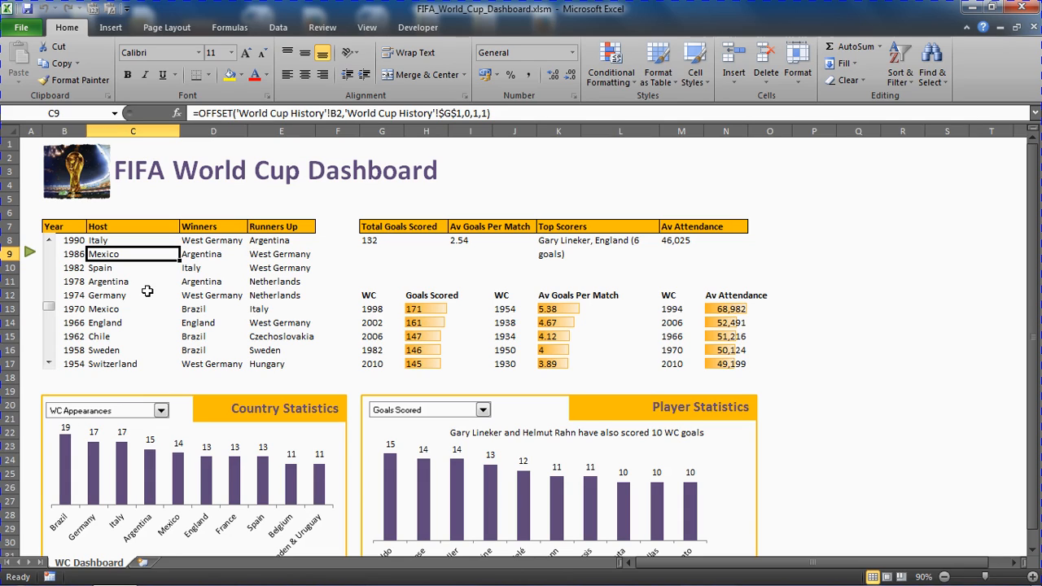
left_click(421, 309)
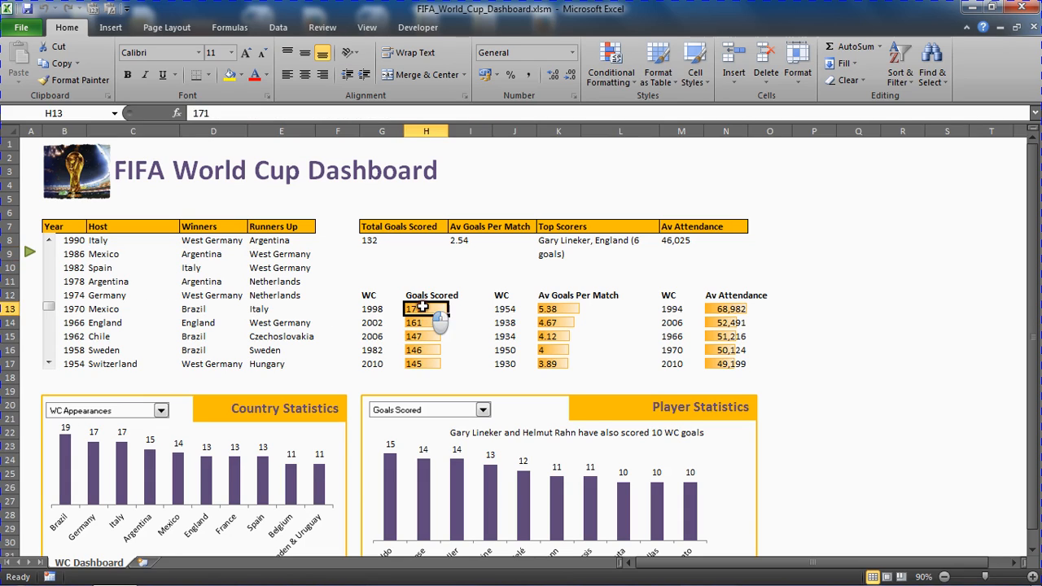
left_click_drag(426, 307, 427, 364)
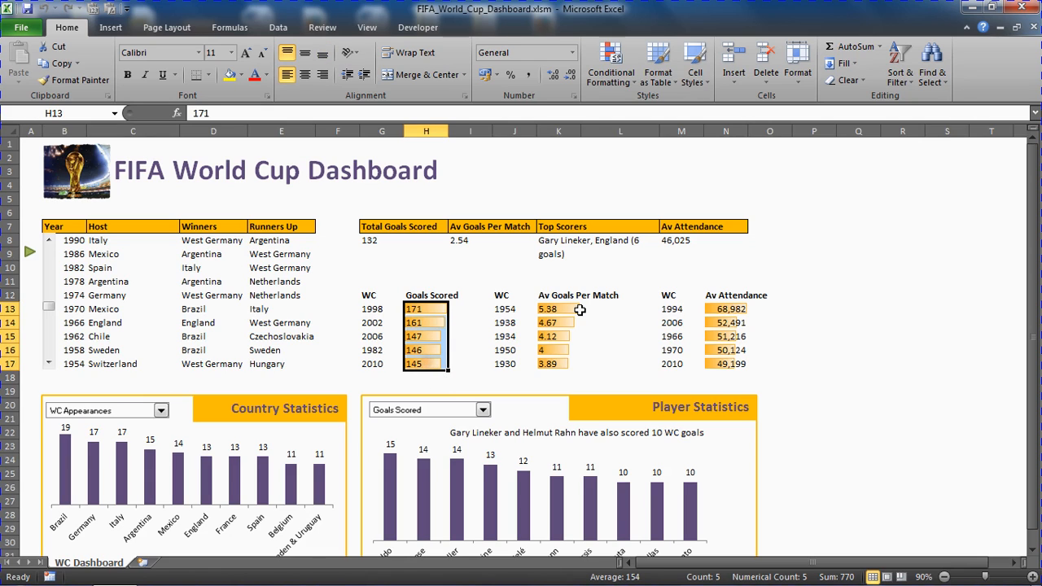
left_click(552, 309)
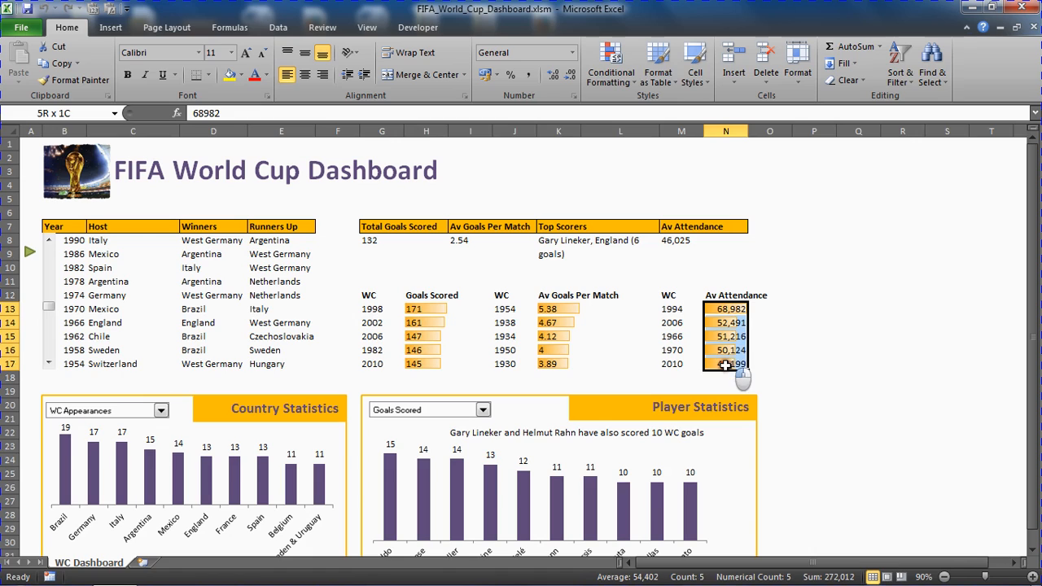
left_click(618, 322)
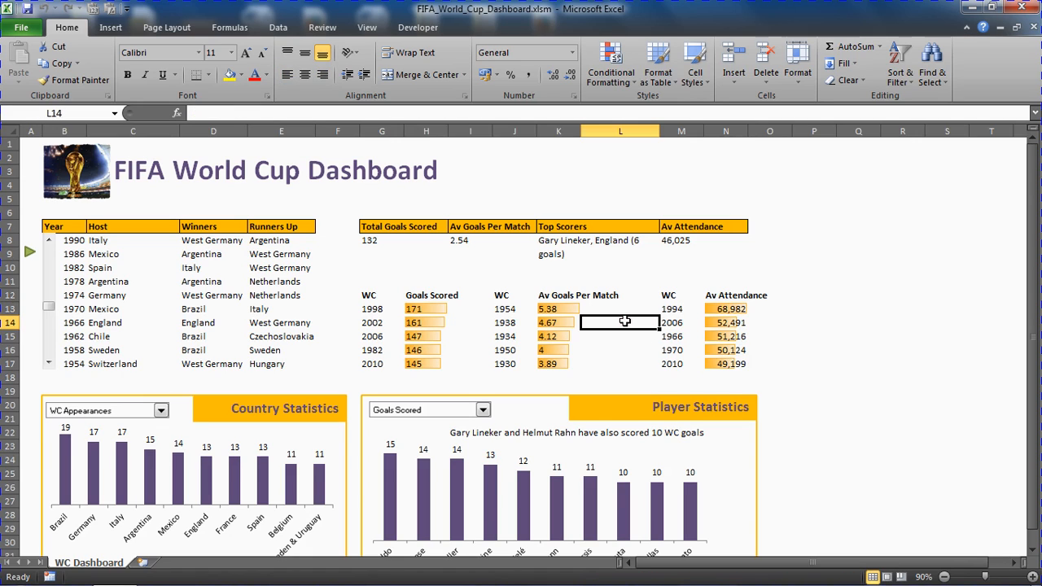
mouse_move(430, 317)
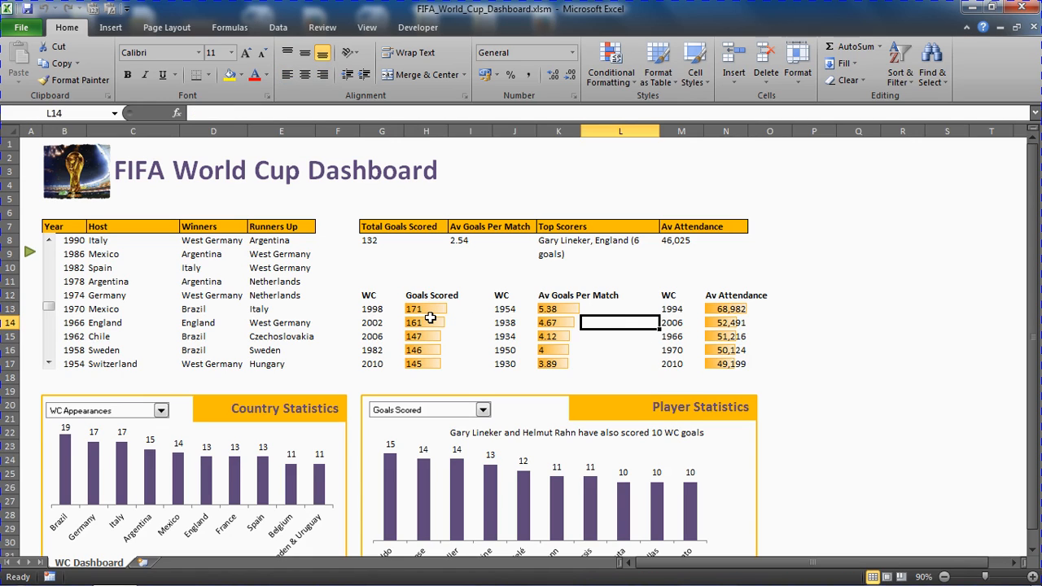
left_click(380, 309)
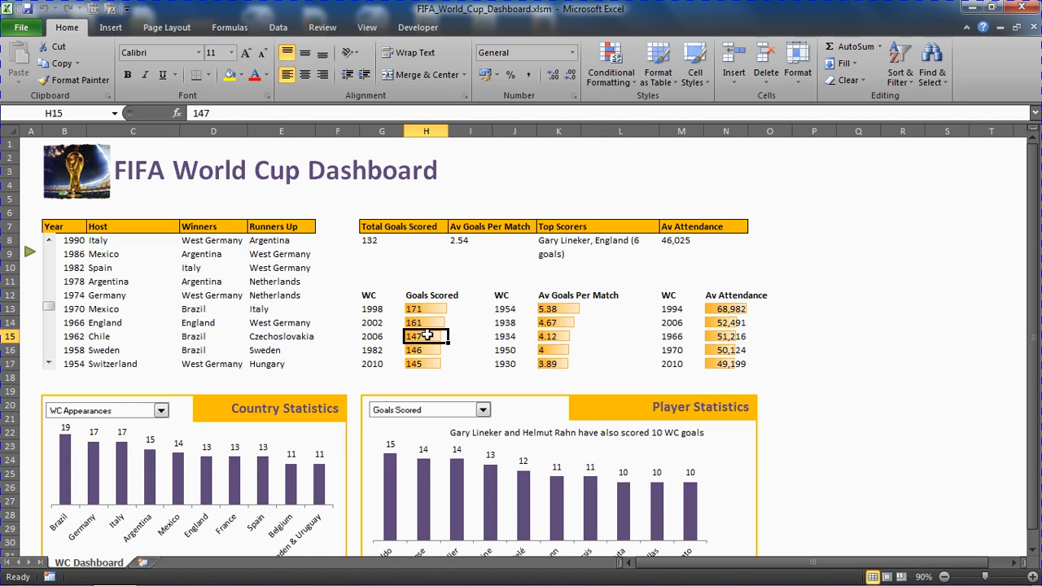
mouse_move(483, 358)
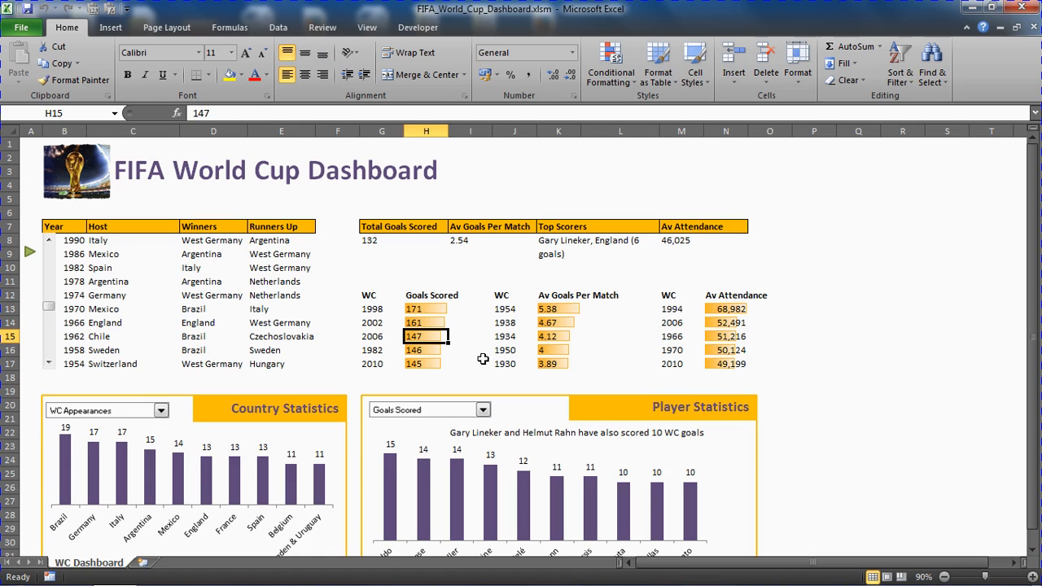
left_click(555, 309)
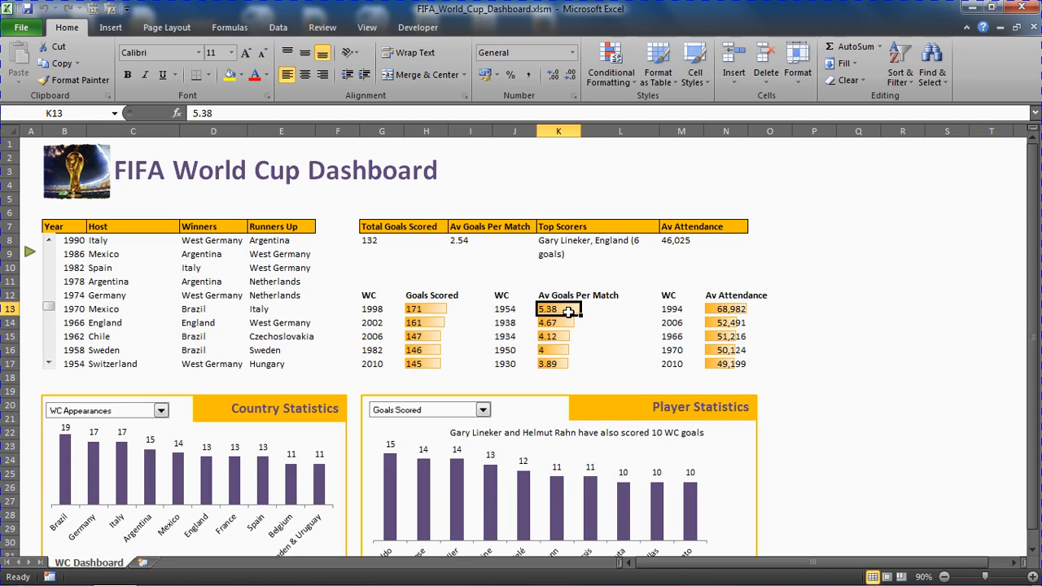
mouse_move(687, 333)
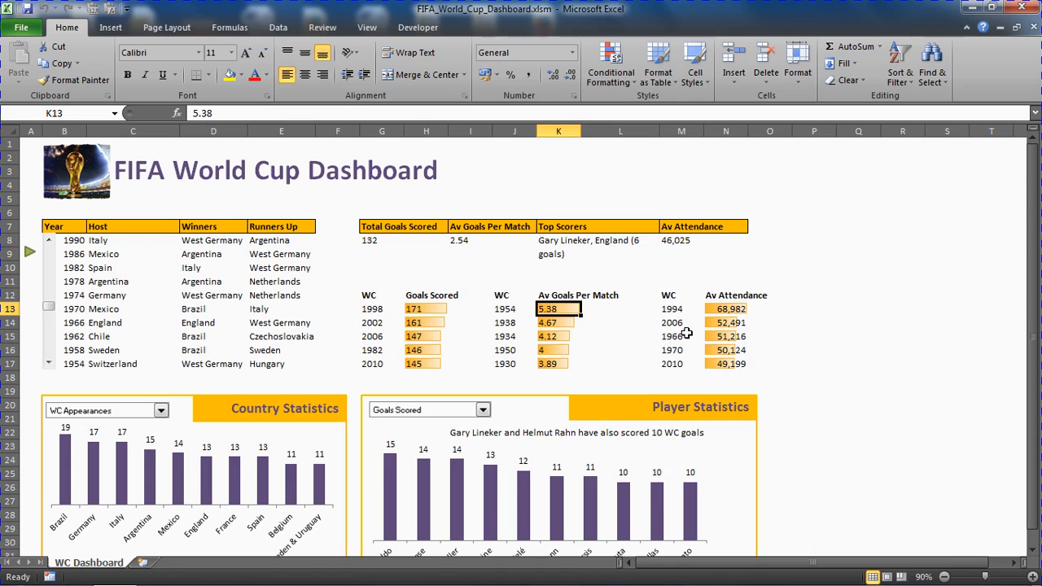
left_click(726, 309)
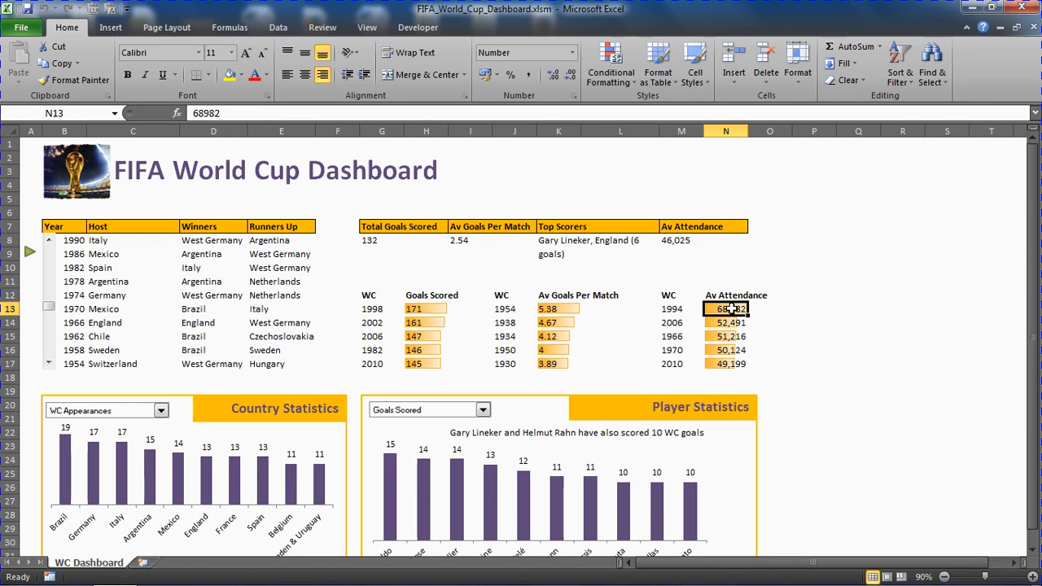
mouse_move(750, 365)
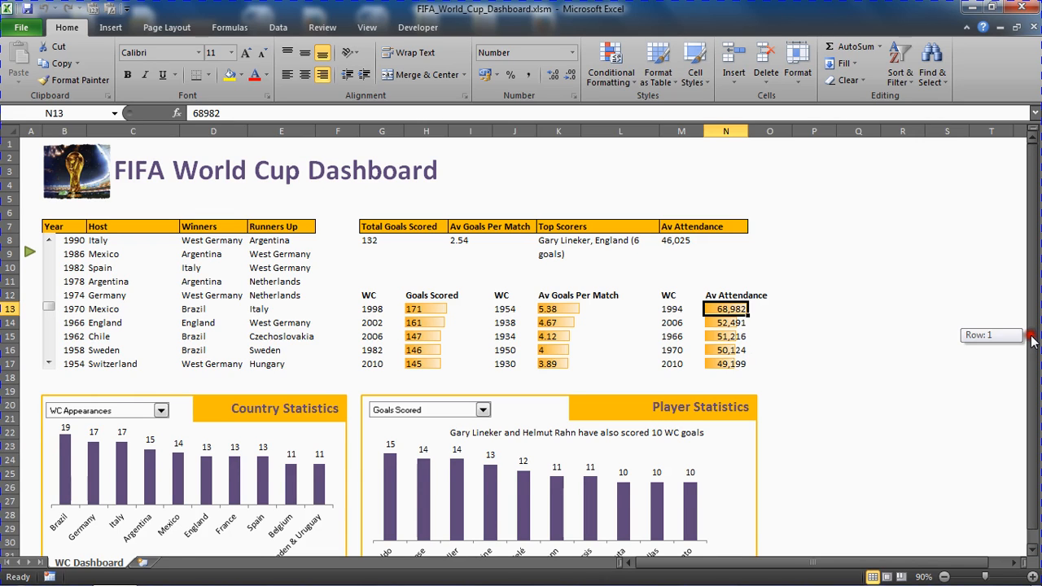
- Chart countries by number of finals reached in Country Statistics
scroll("down", 3)
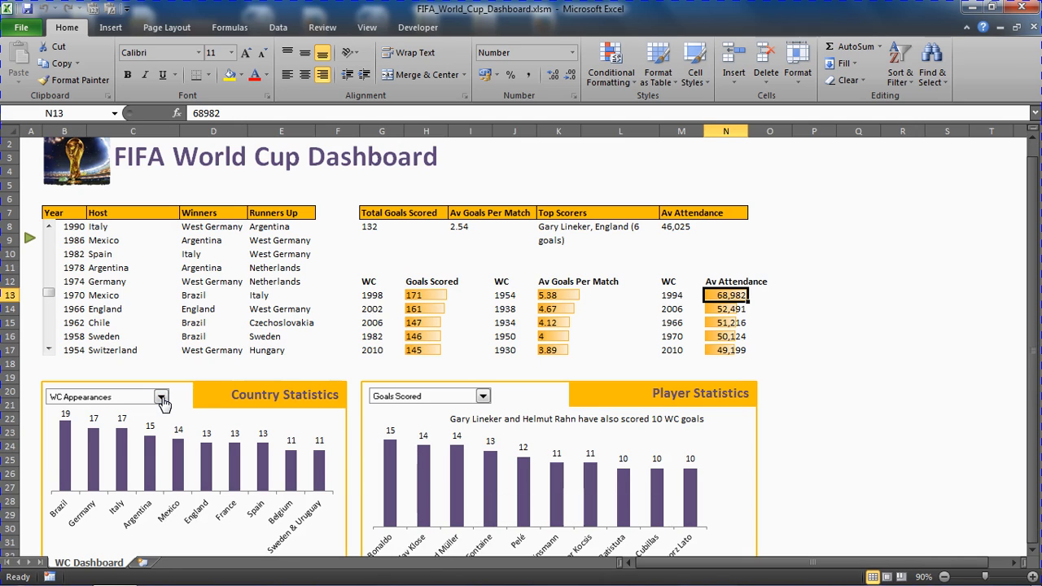
left_click(161, 397)
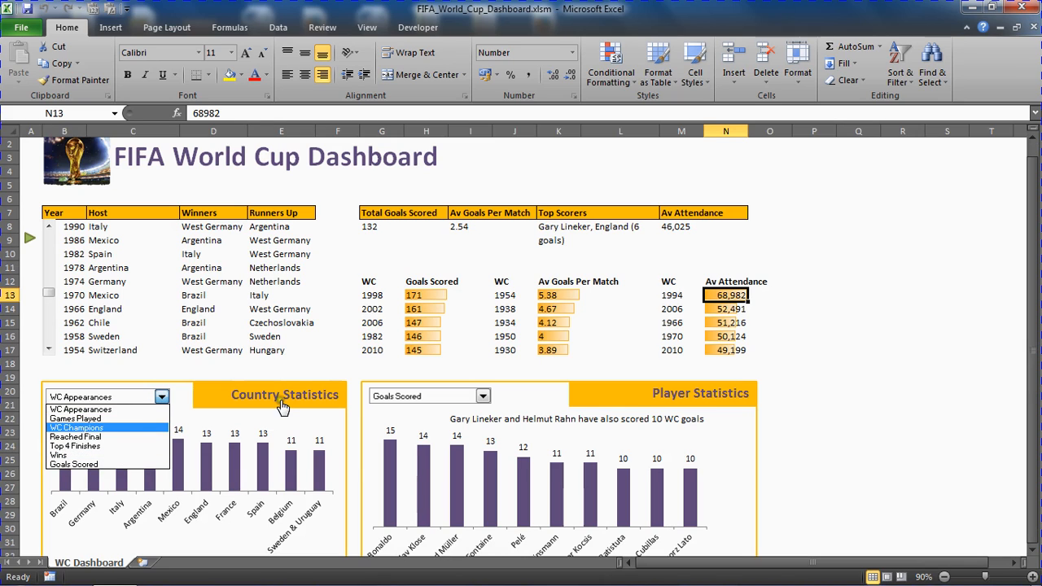
mouse_move(706, 407)
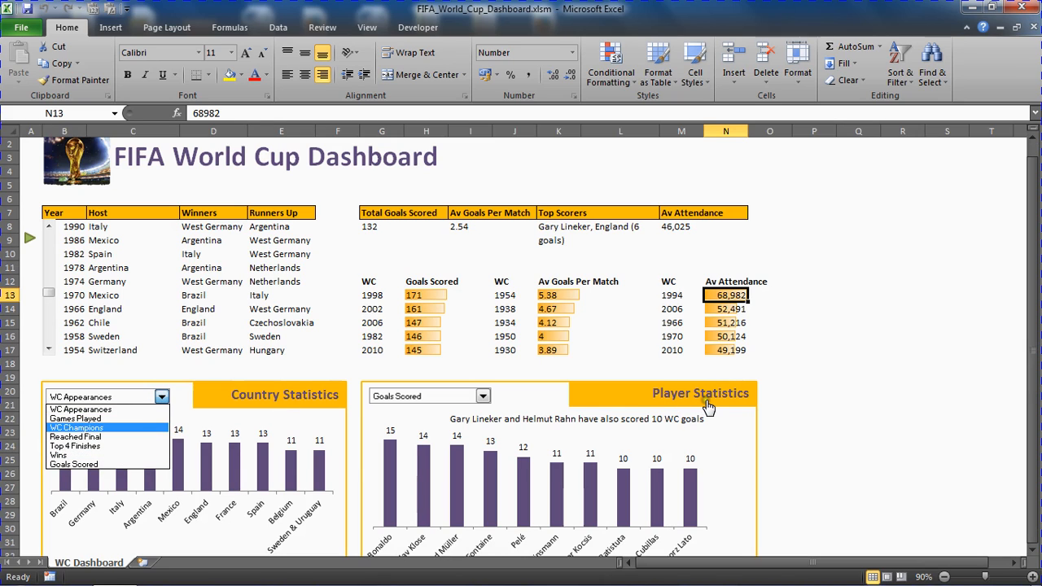
mouse_move(117, 440)
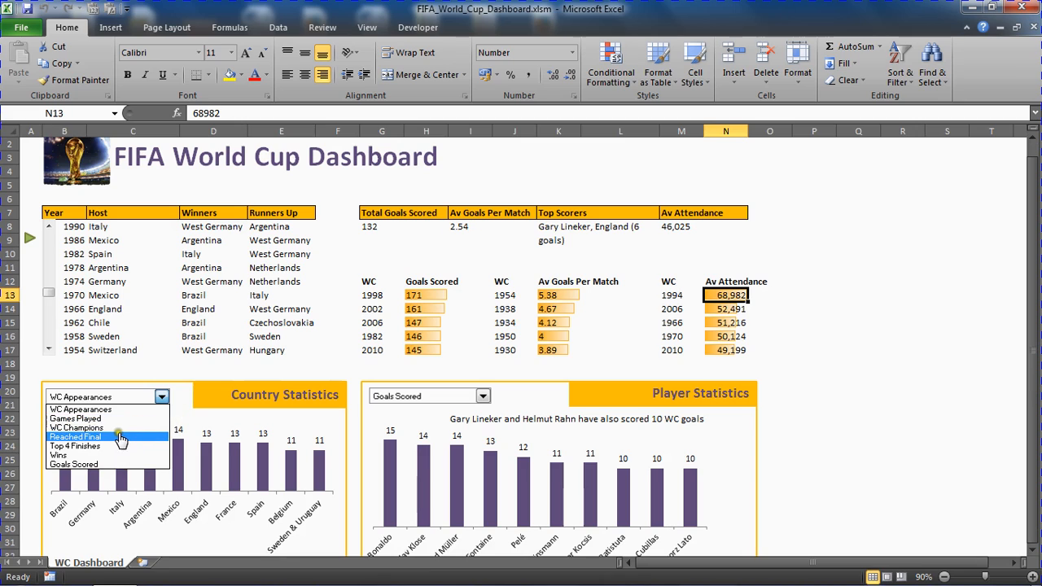
mouse_move(111, 440)
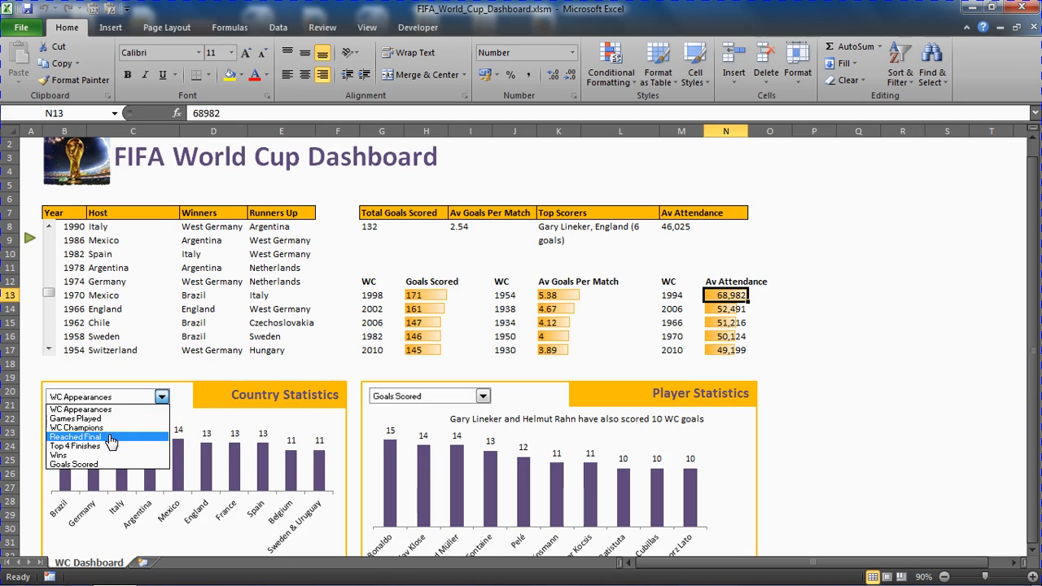
left_click(73, 433)
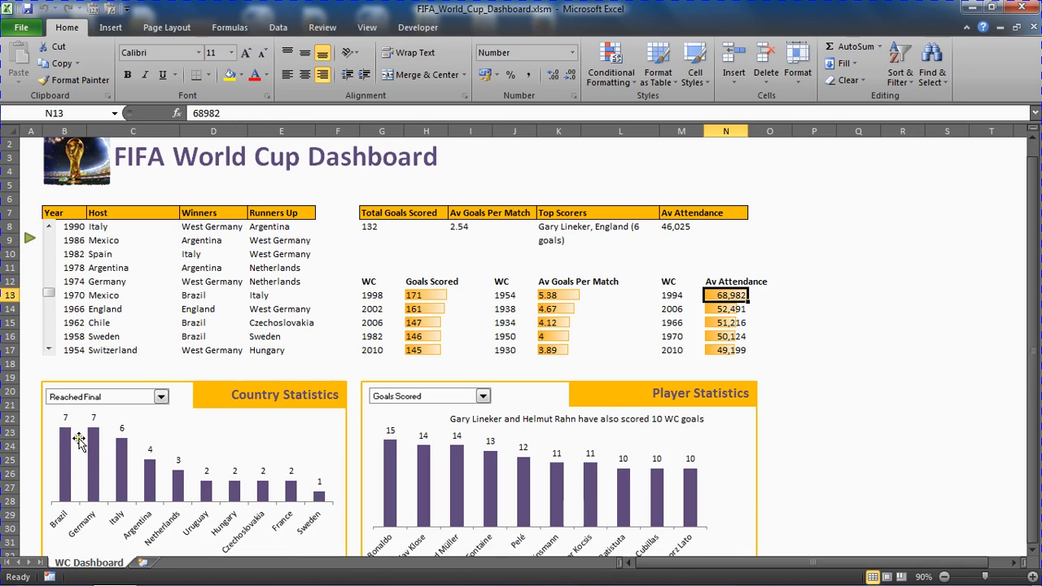
mouse_move(120, 449)
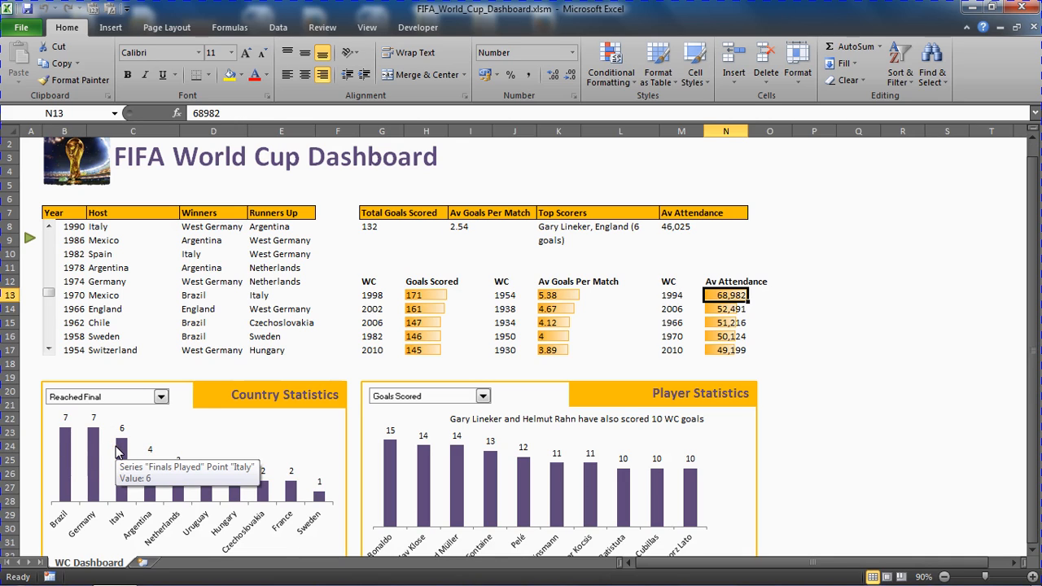
mouse_move(475, 400)
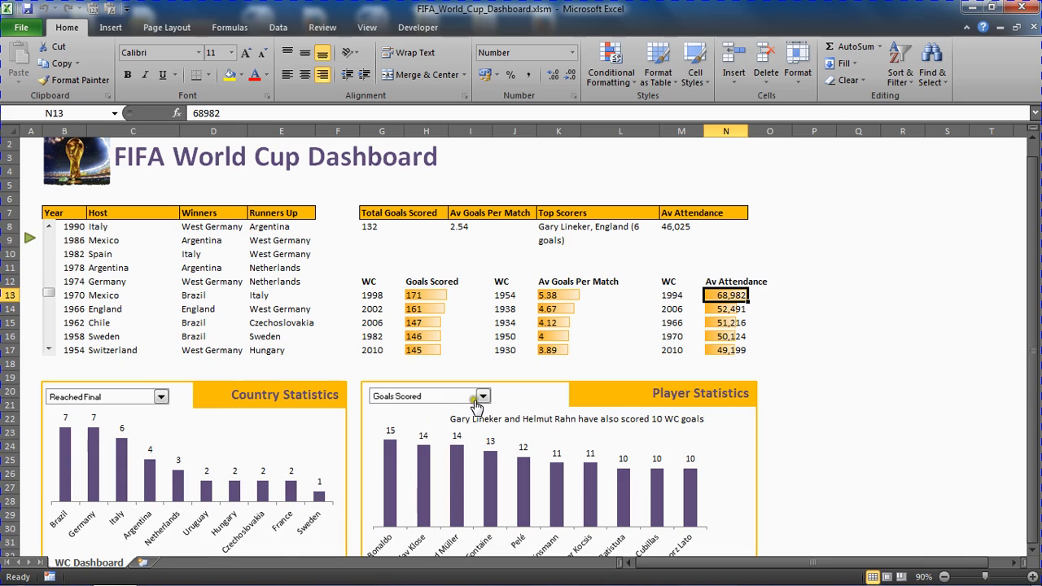
- Chart penalties scored per player in Player Statistics
left_click(481, 395)
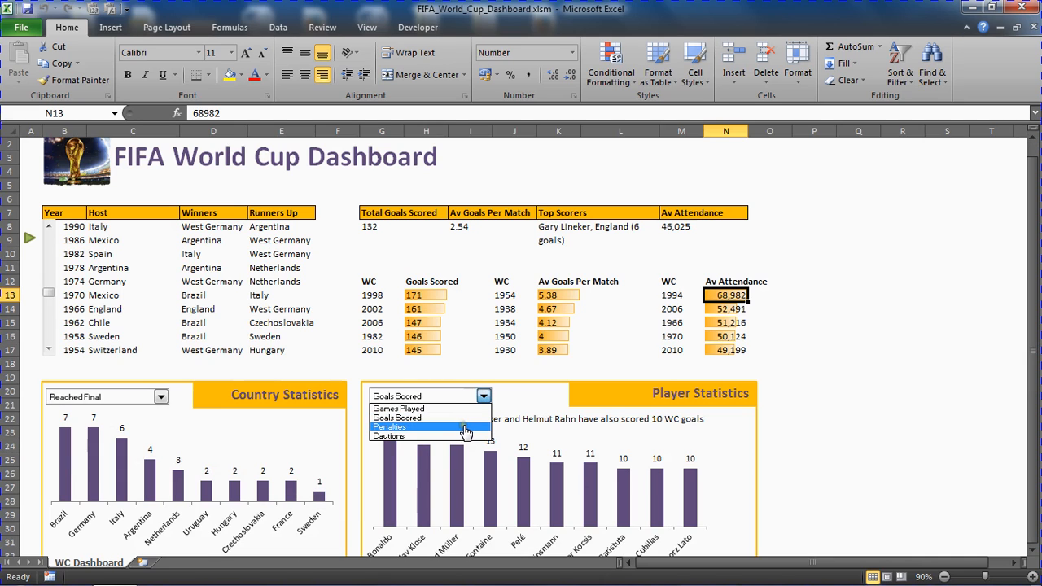
left_click(389, 427)
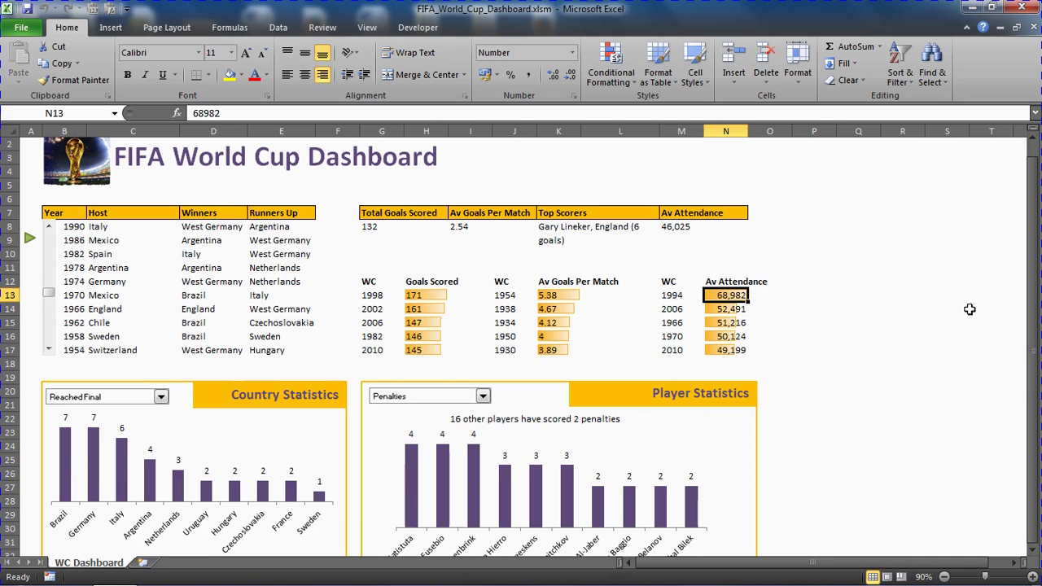
mouse_move(1032, 541)
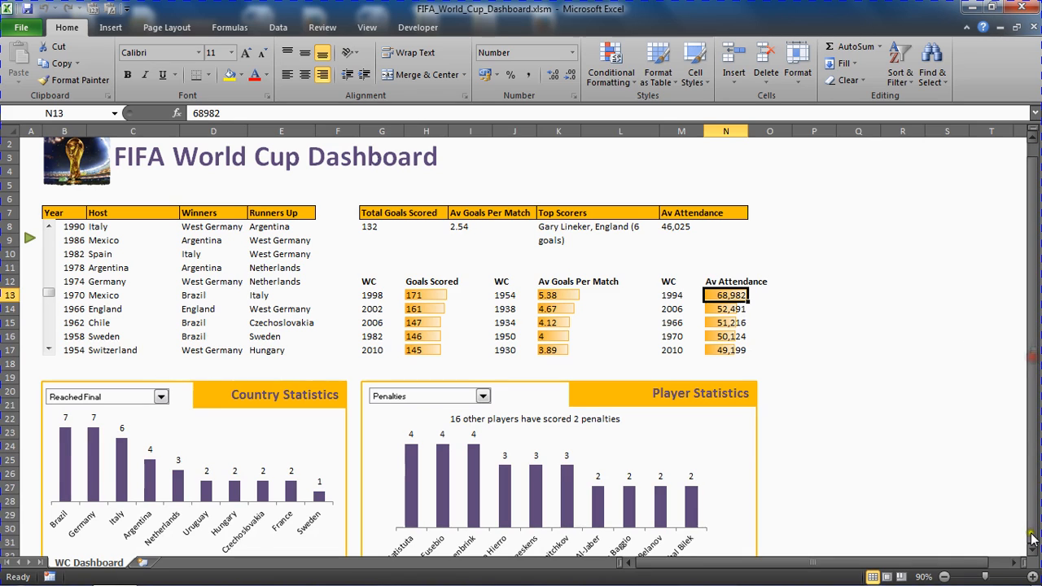
- Chart goals scored per player in Player Statistics
scroll("down", 3)
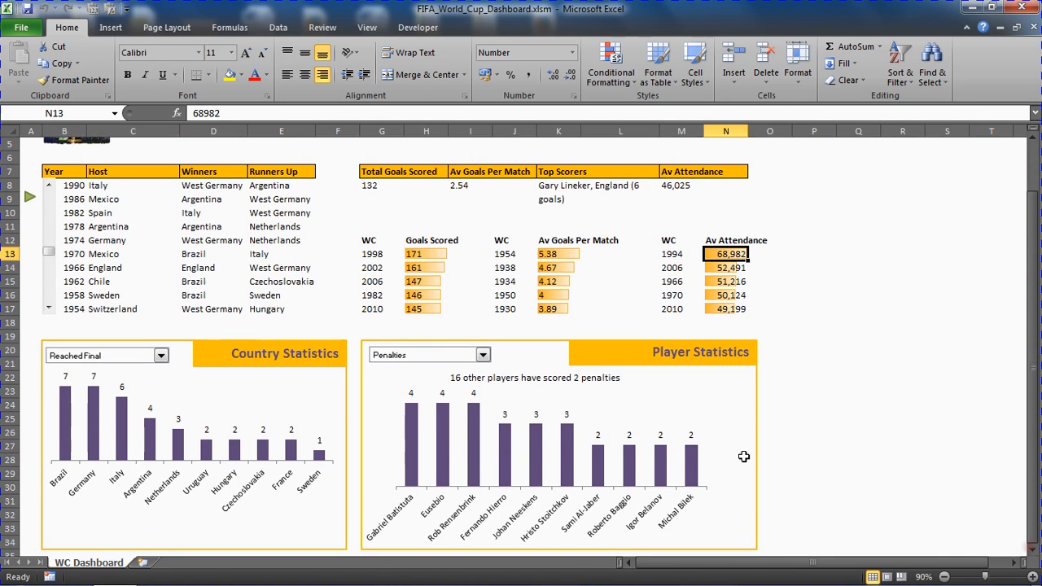
mouse_move(485, 371)
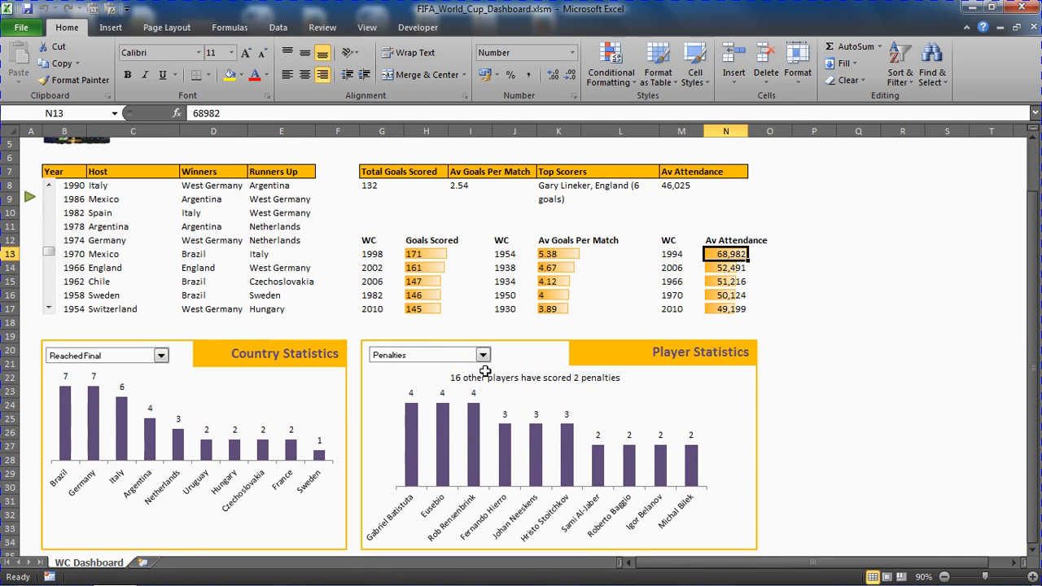
left_click(485, 354)
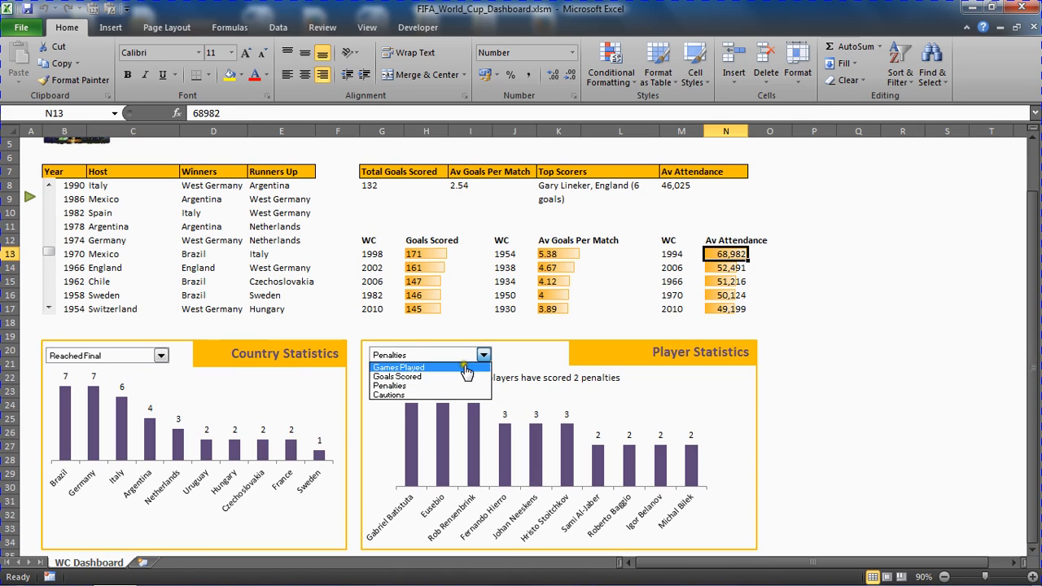
left_click(398, 376)
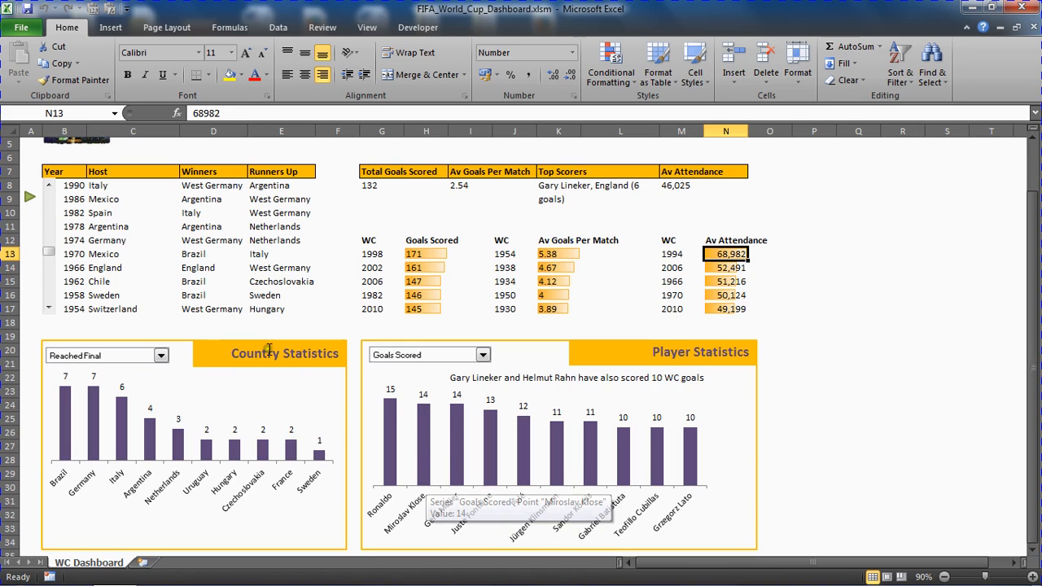
- Chart games played per country in Country Statistics
left_click(161, 355)
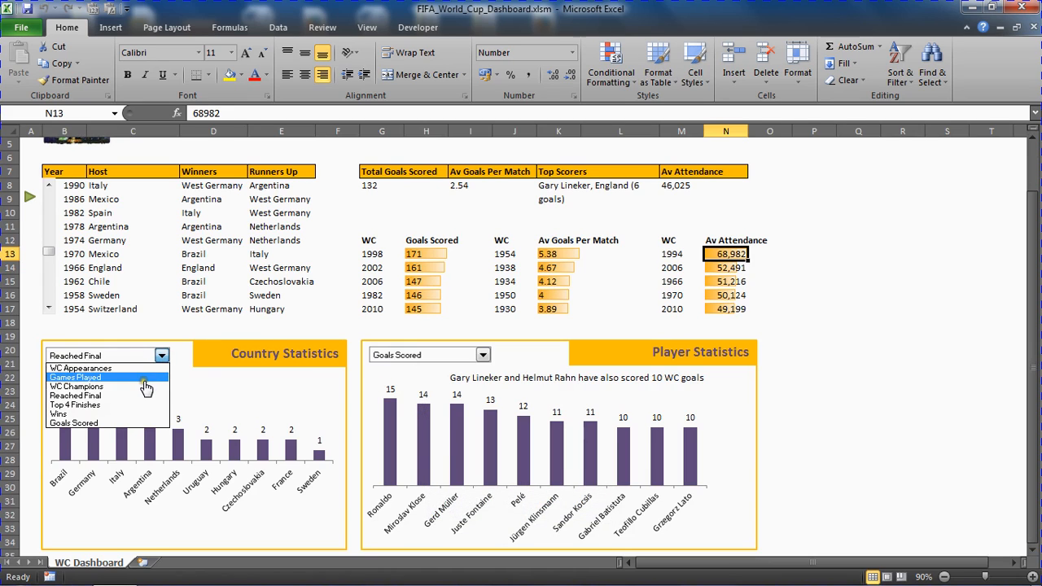
left_click(75, 378)
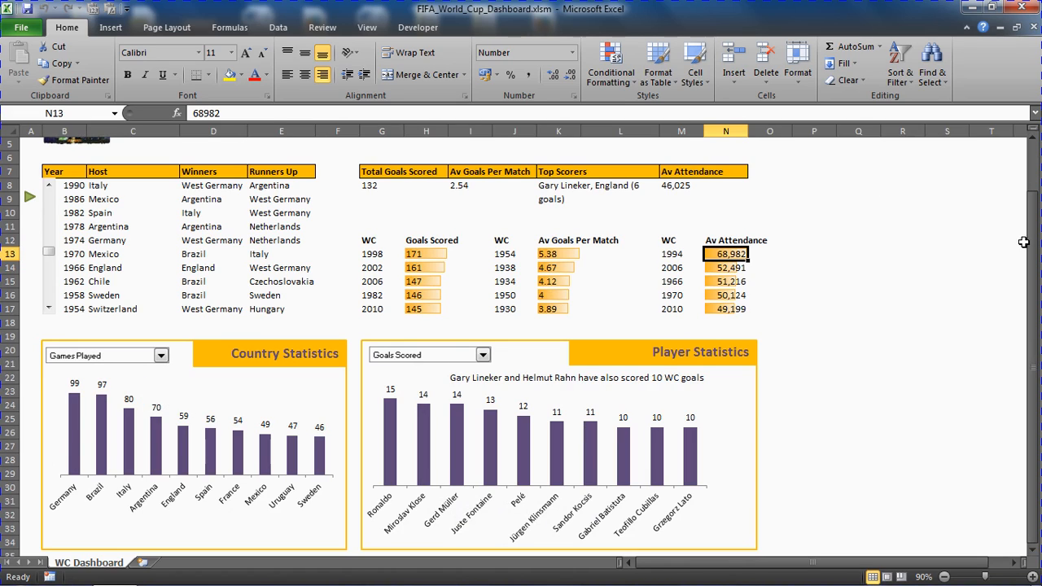
mouse_move(1035, 254)
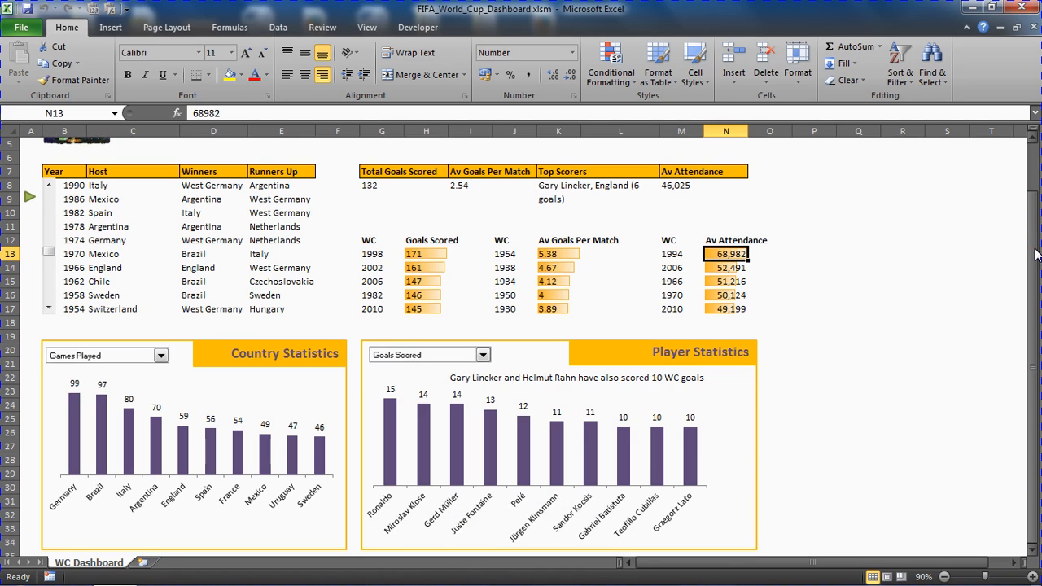
scroll("up", 3)
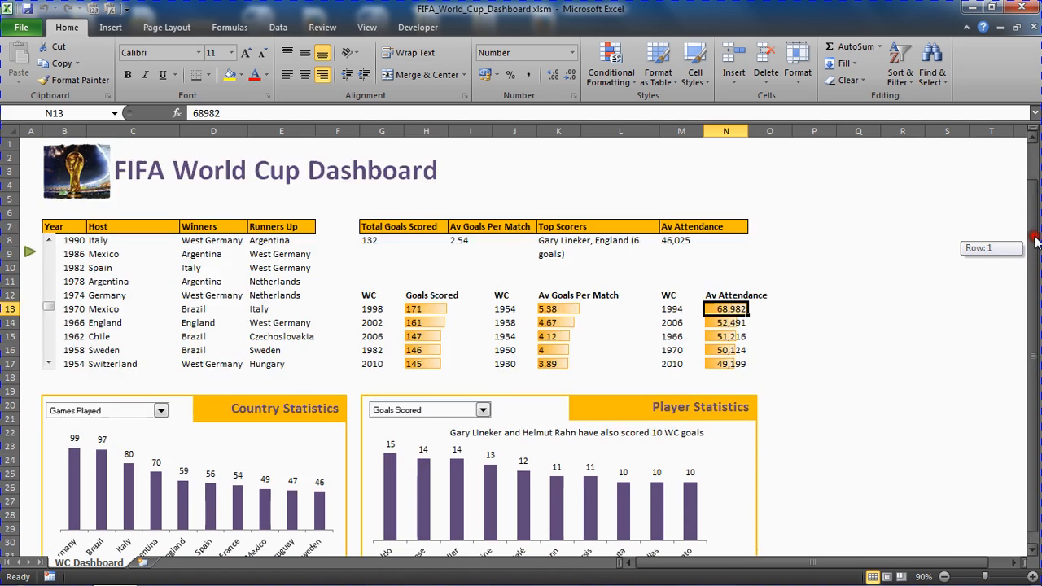
scroll("down", 3)
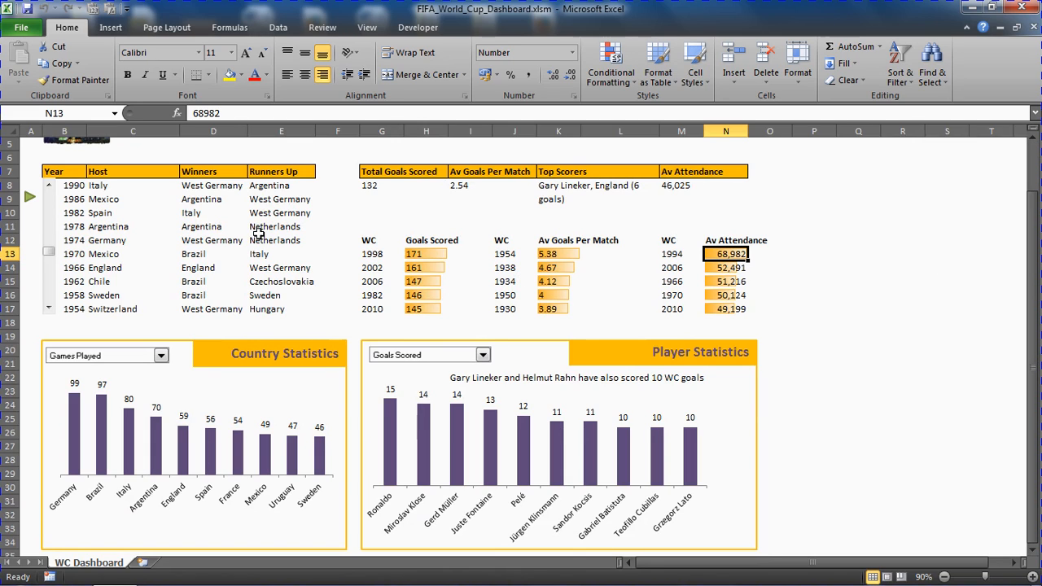
mouse_move(1032, 369)
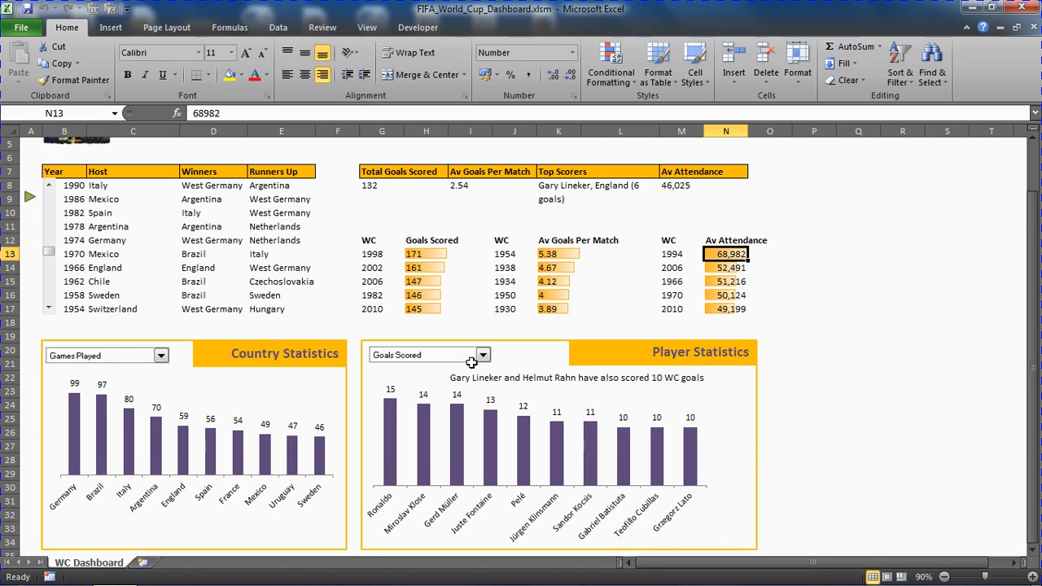
- Chart penalties scored per player in Player Statistics
left_click(489, 355)
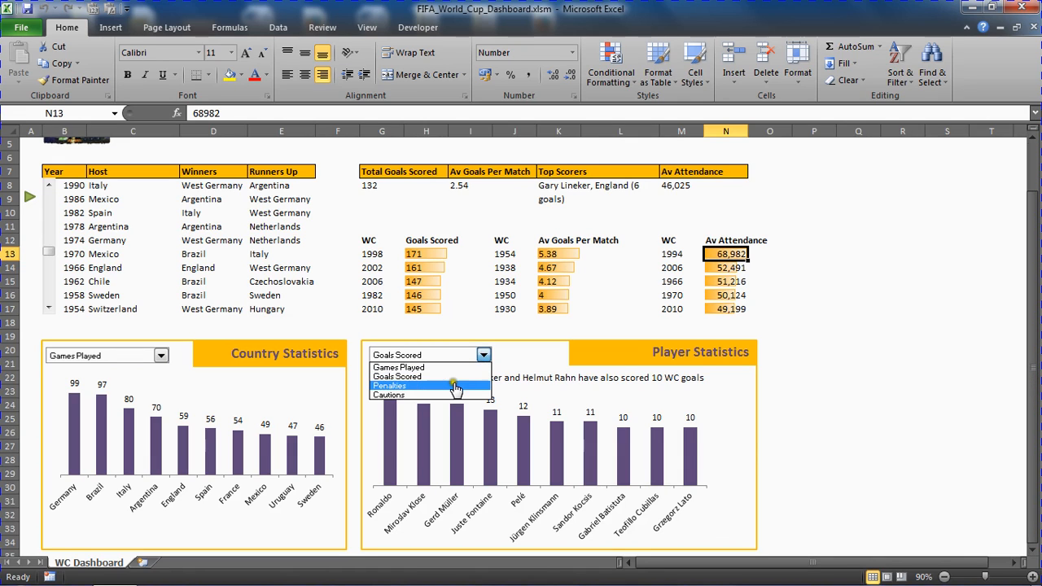
left_click(389, 384)
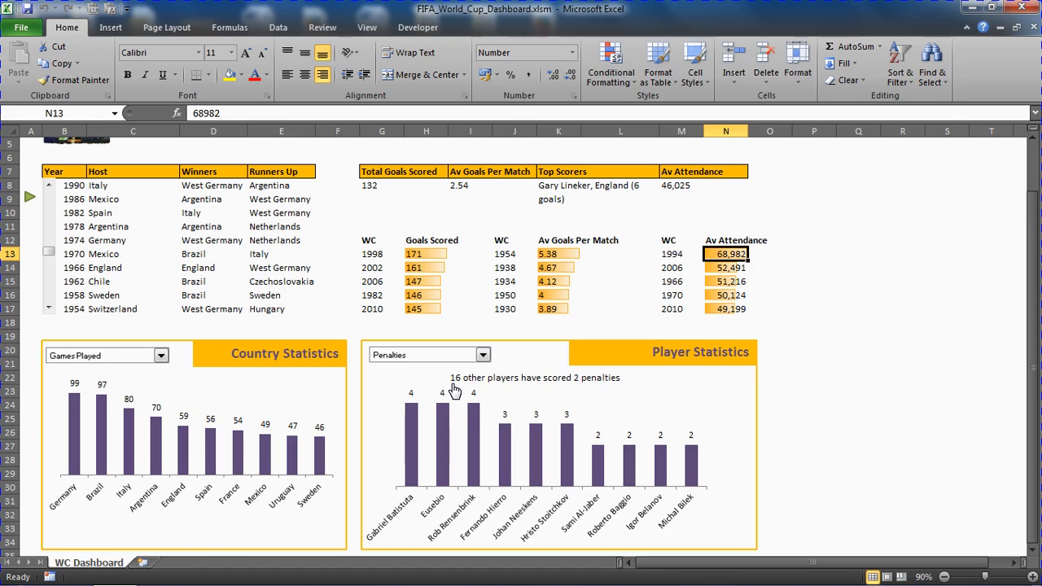
mouse_move(452, 392)
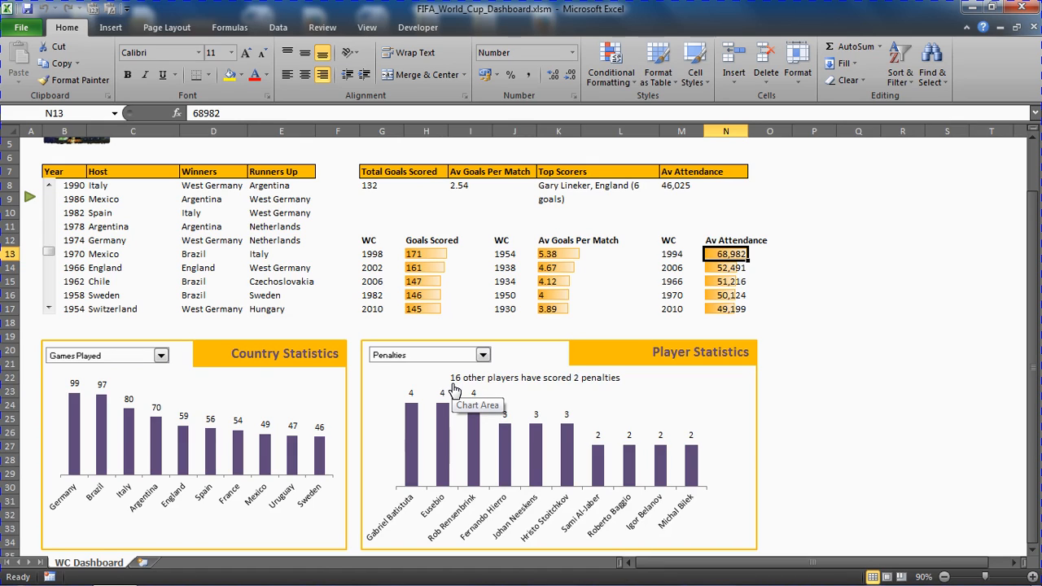
- Chart top-four finishes per country in Country Statistics
left_click(162, 355)
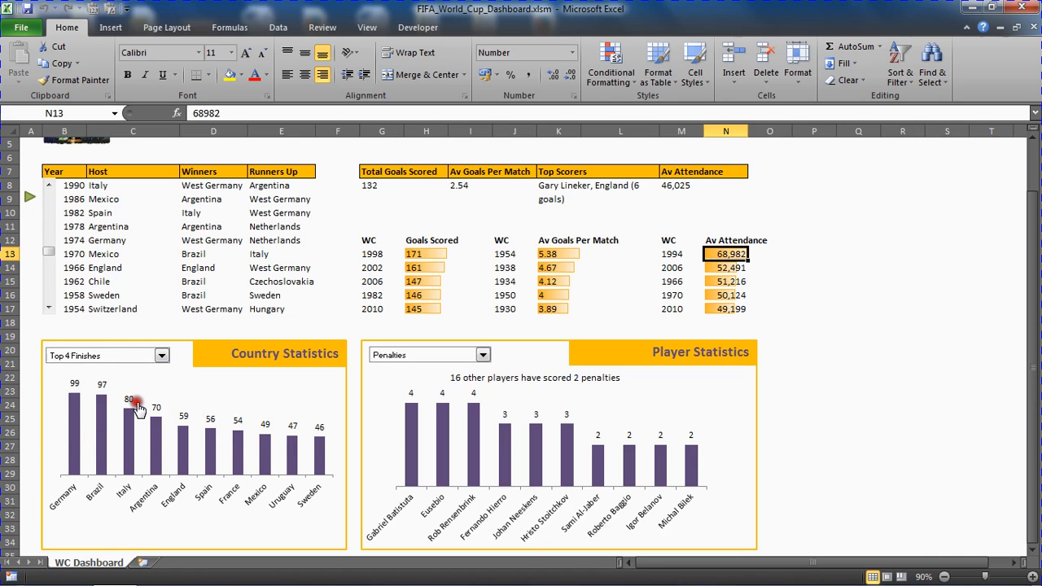
left_click(161, 354)
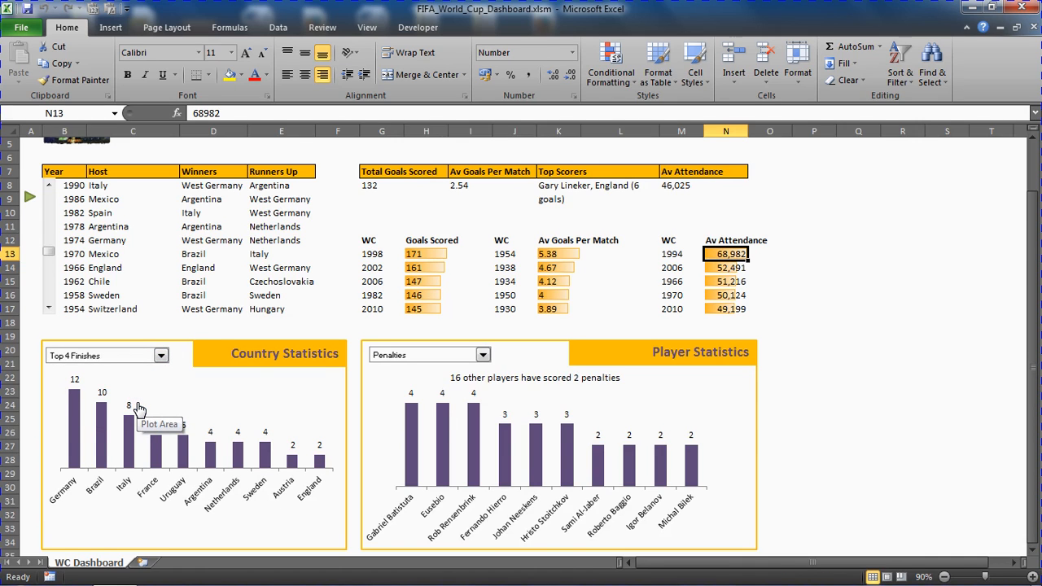
mouse_move(449, 354)
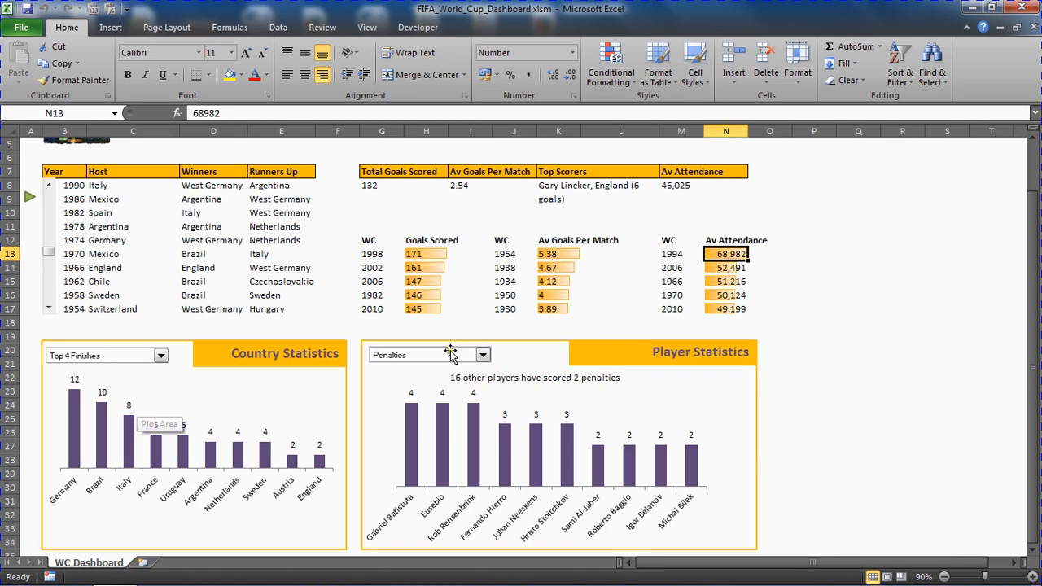
mouse_move(1029, 275)
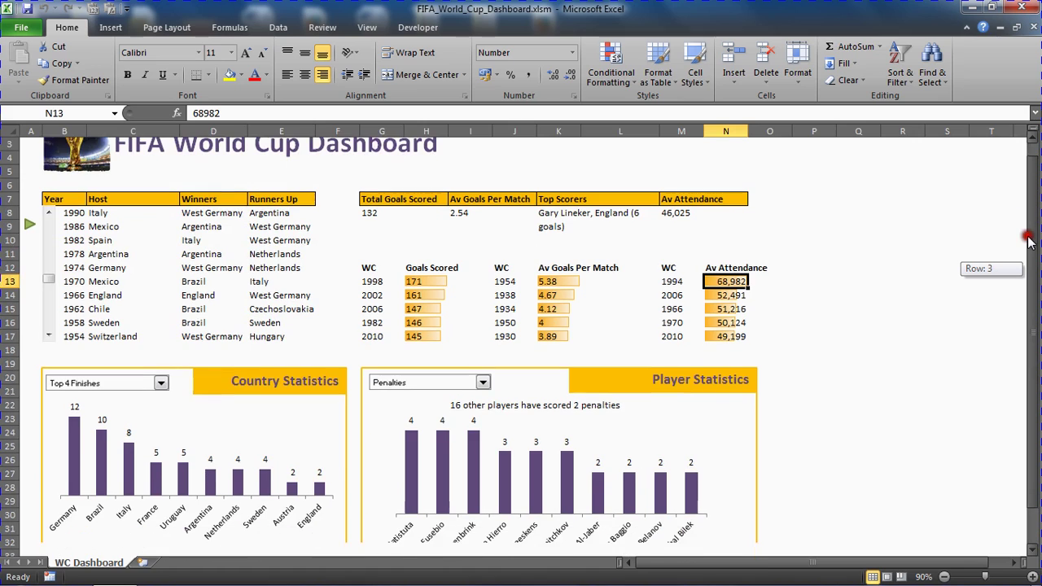
scroll("down", 3)
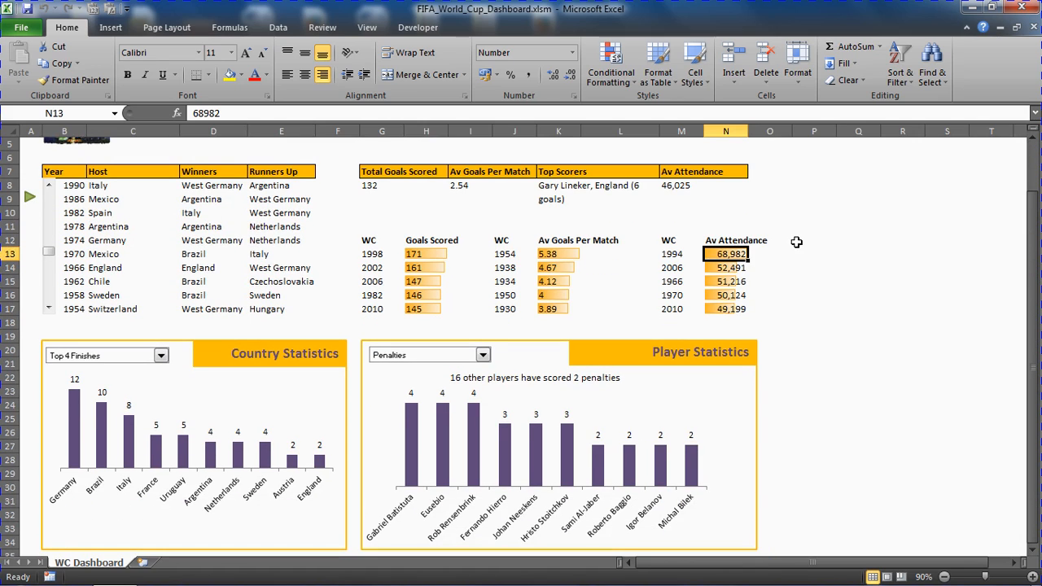